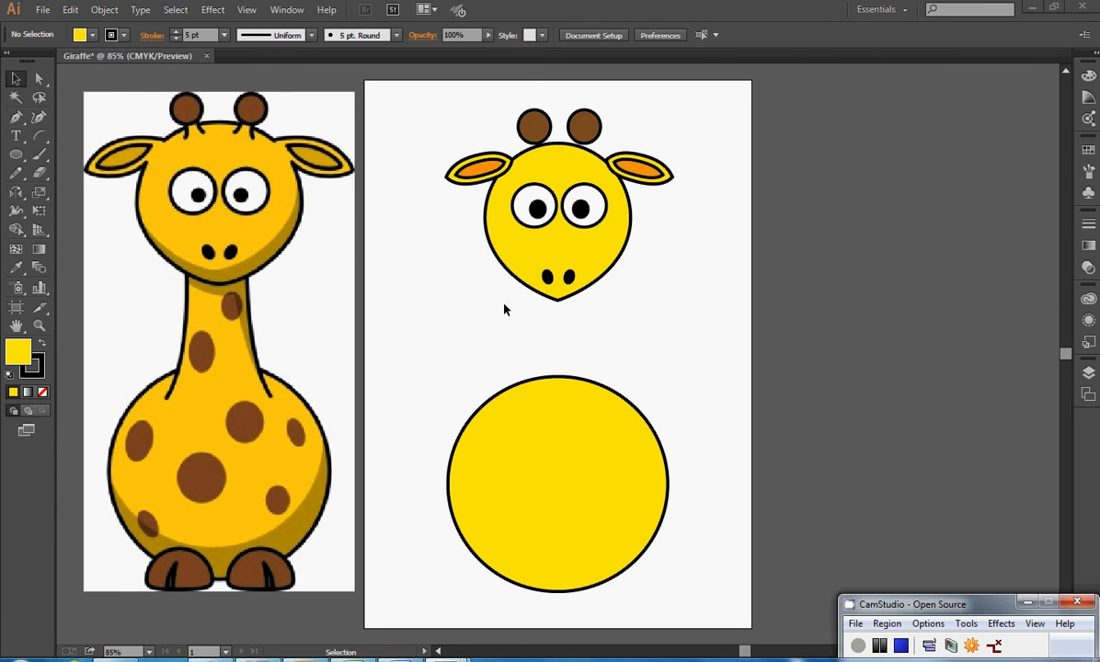
mouse_move(532, 280)
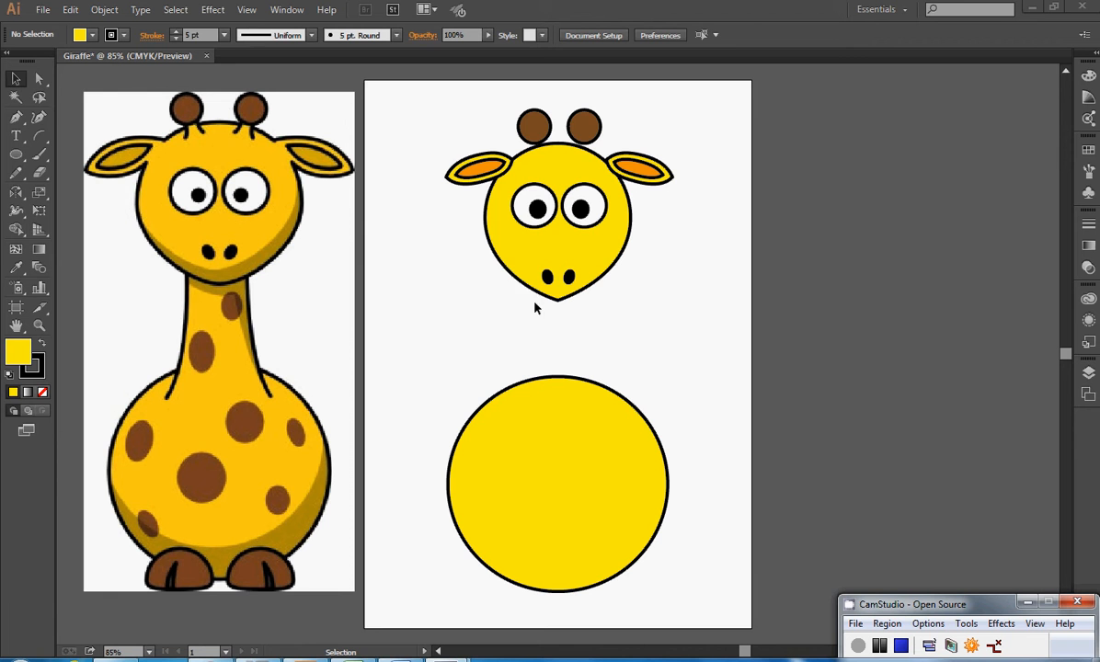
mouse_move(273, 409)
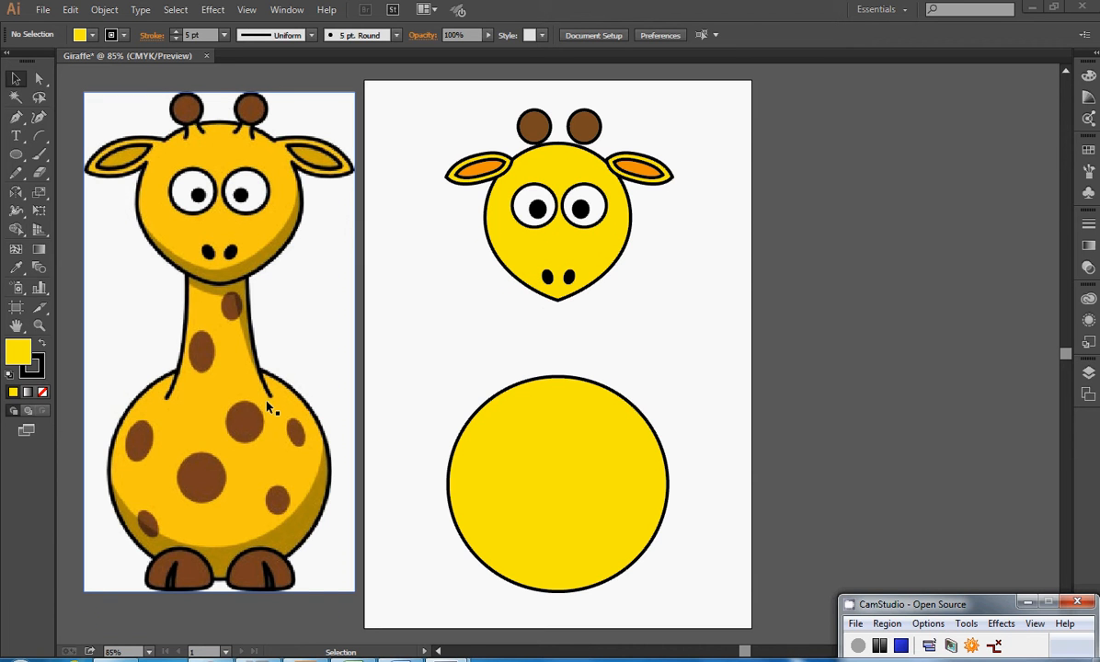
mouse_move(173, 371)
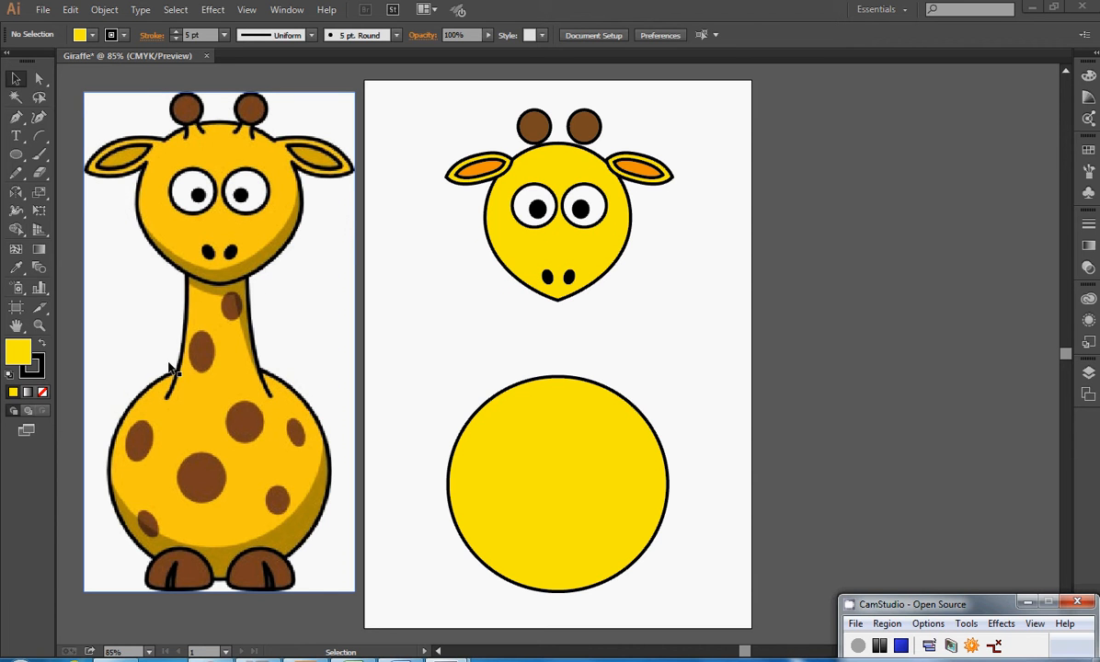
mouse_move(180, 217)
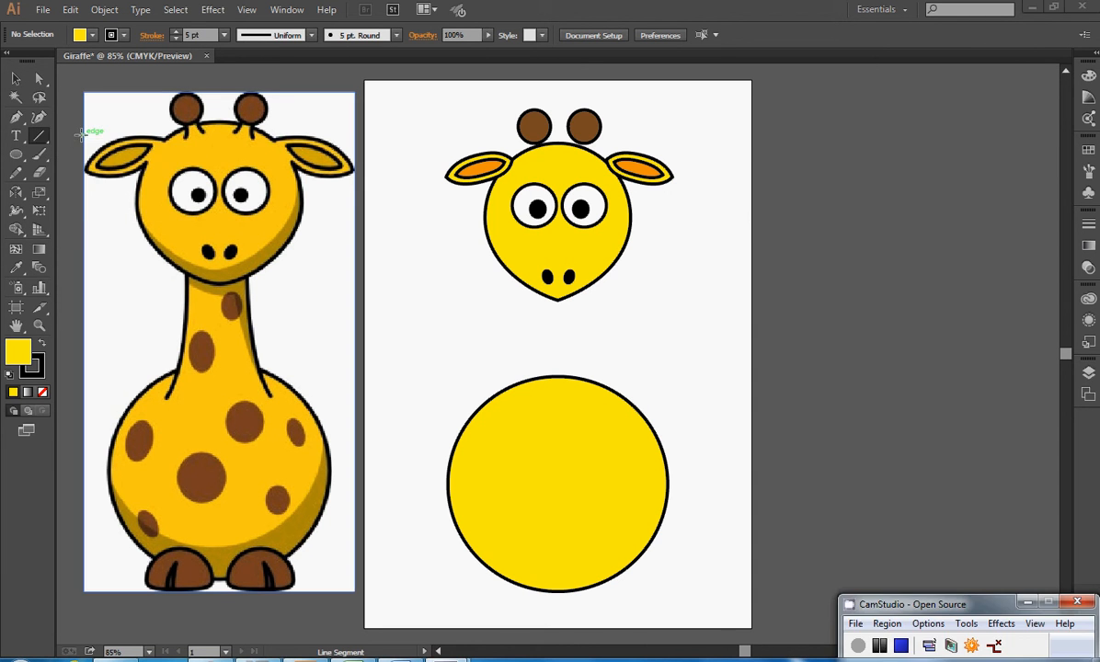
Step: Switch to the Arc tool and draw a first neck line from the head toward the body
click(15, 136)
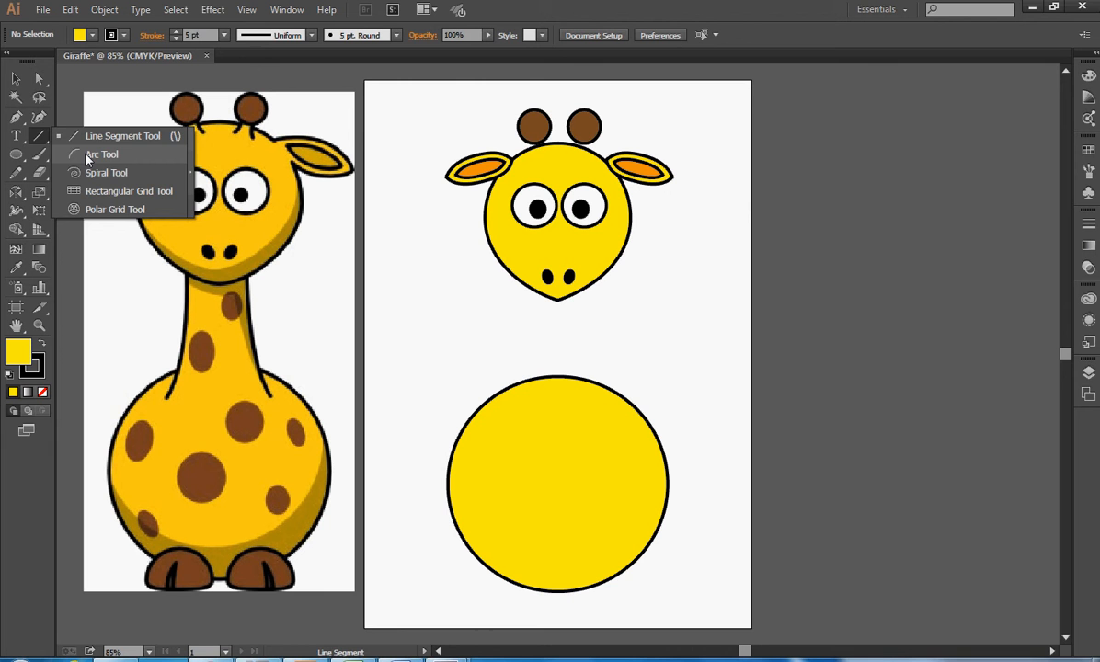
click(101, 154)
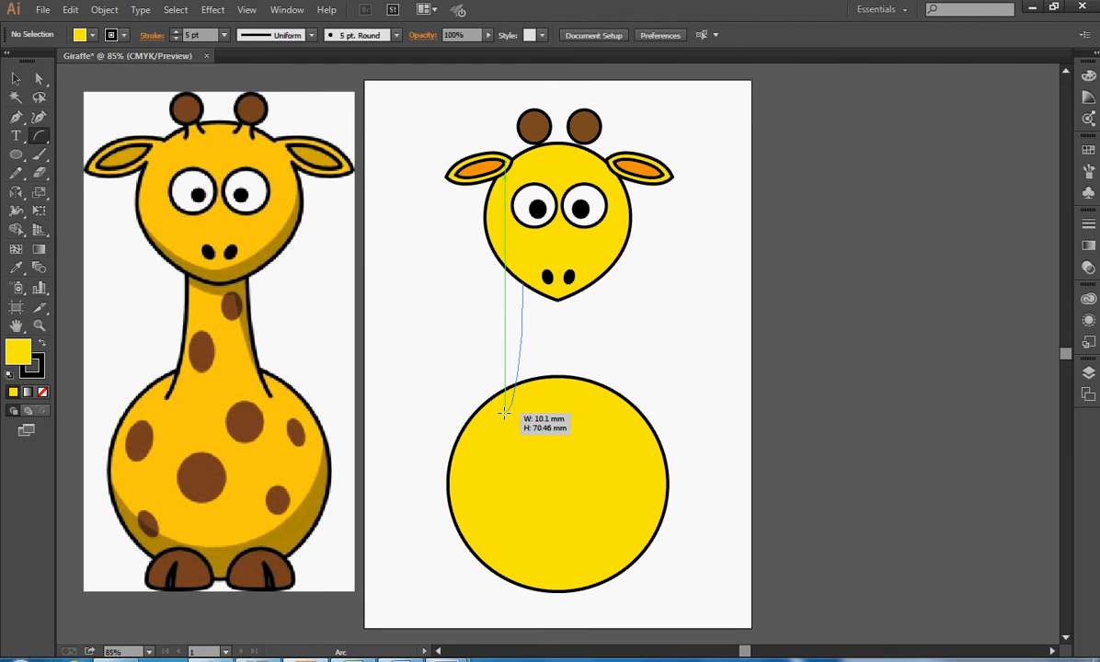
drag(504, 414, 512, 420)
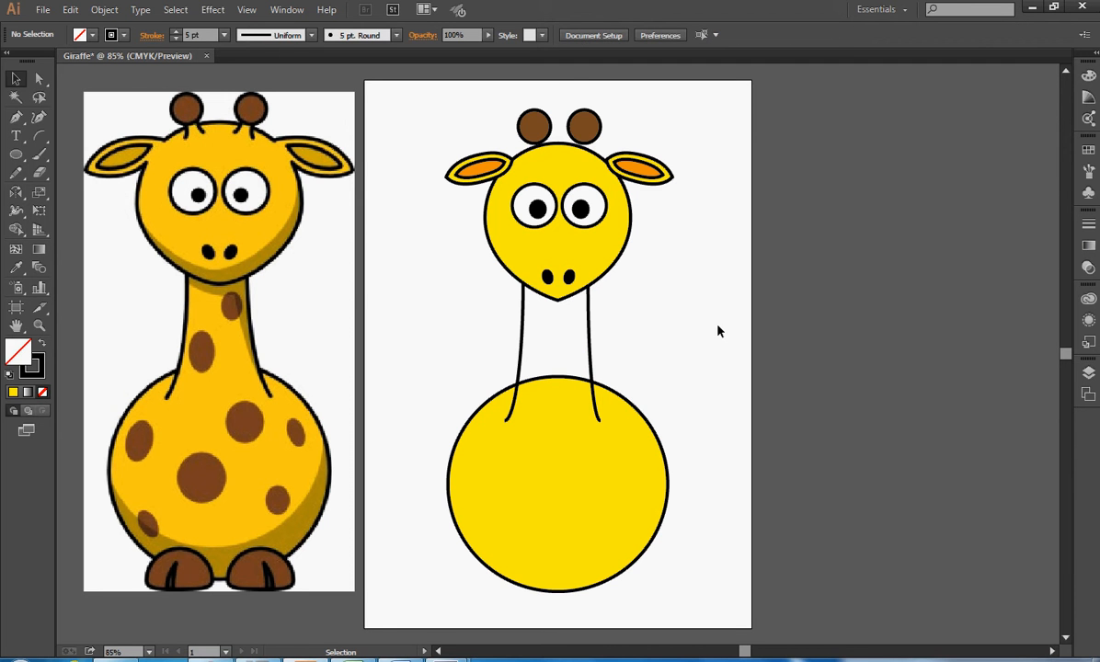
mouse_move(727, 408)
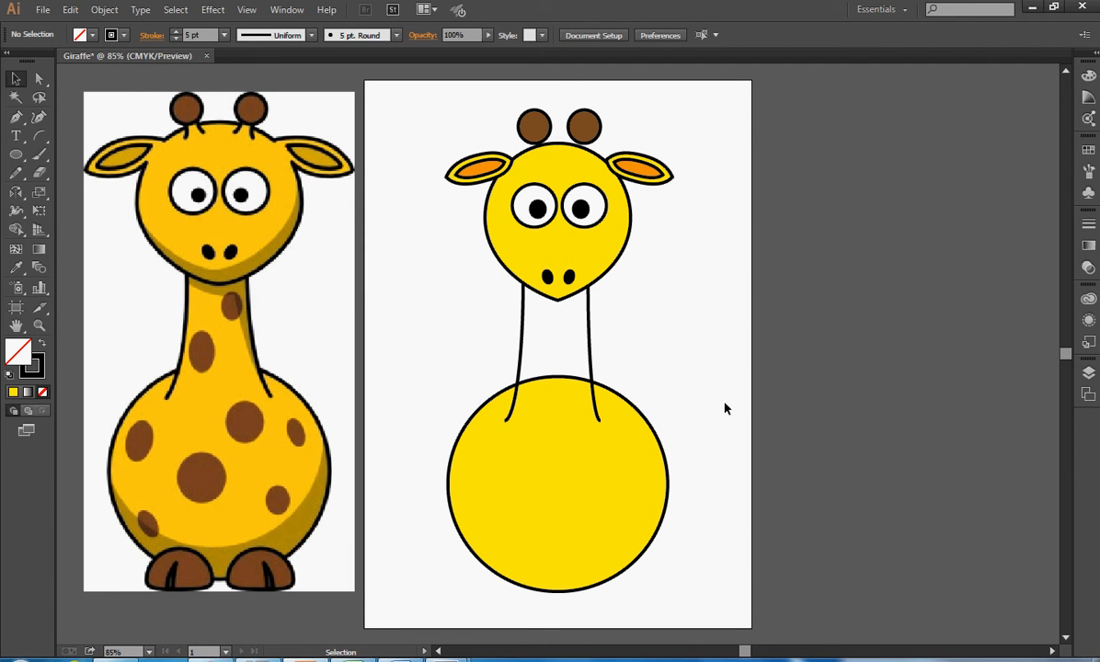
mouse_move(519, 364)
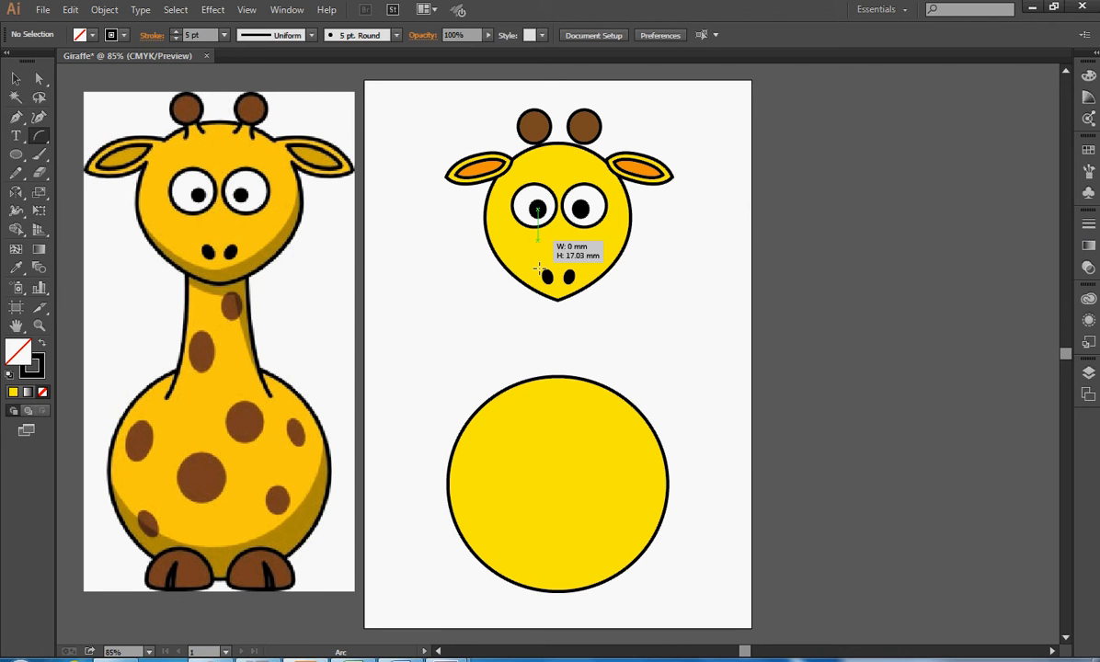
Step: Draw the left and right neck curves down to the body circle and select the left one
drag(537, 209, 506, 419)
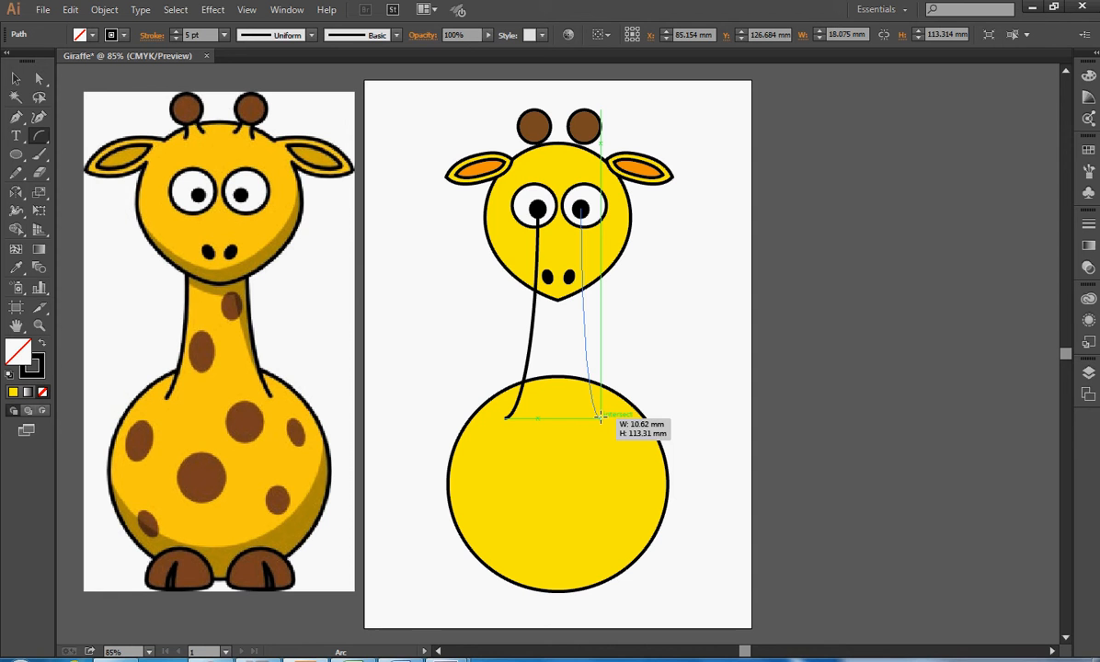
drag(600, 414, 605, 416)
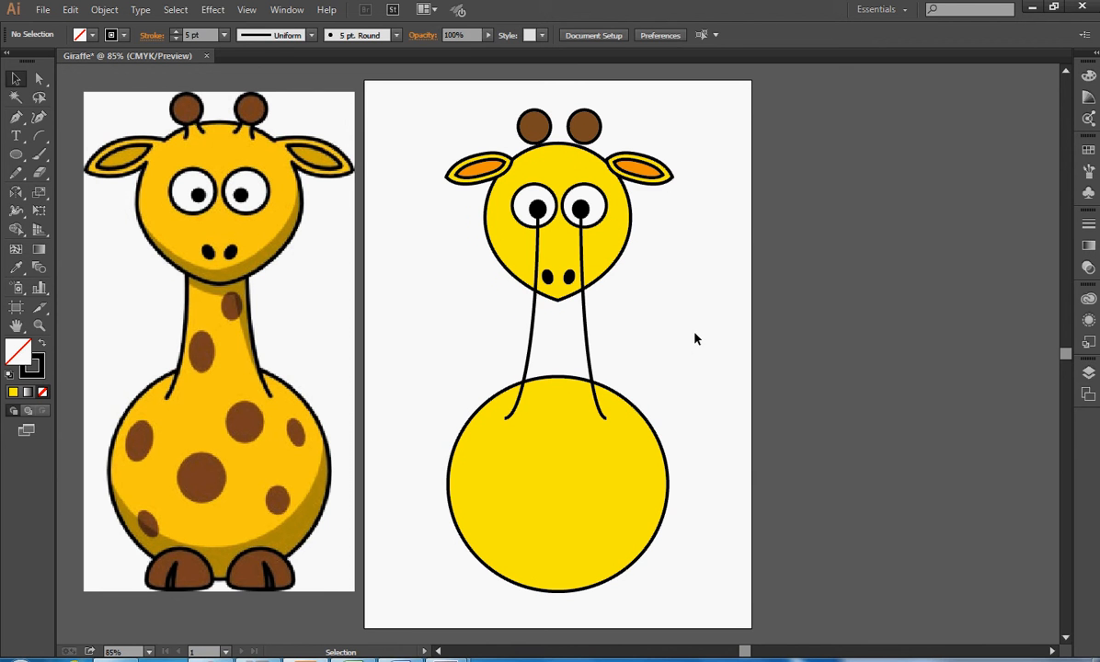
mouse_move(653, 316)
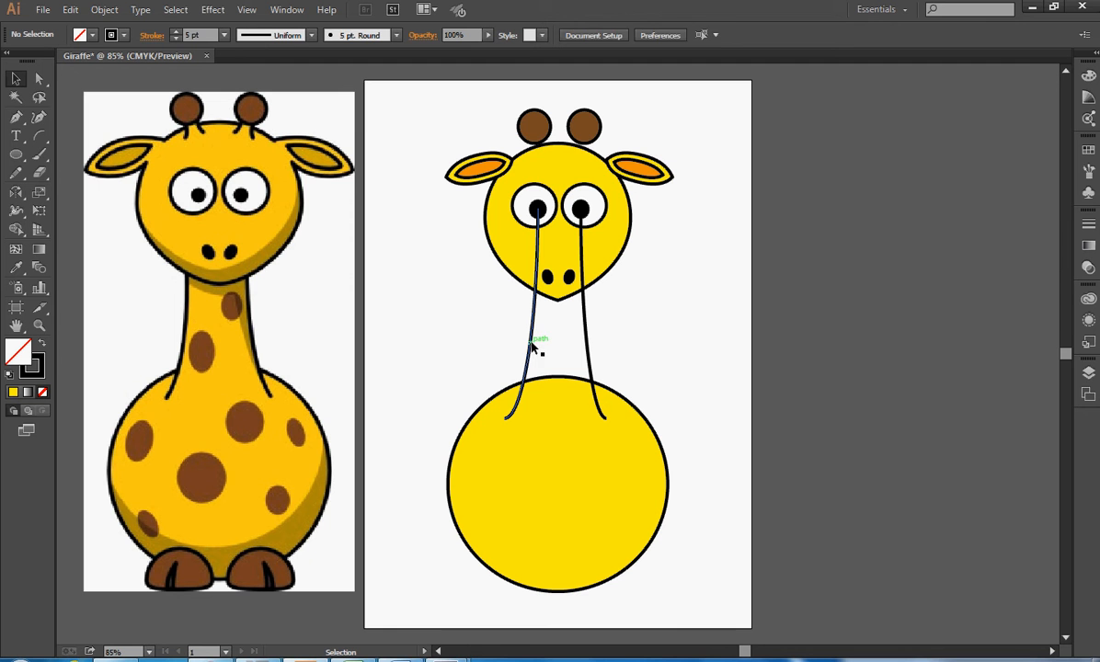
click(534, 346)
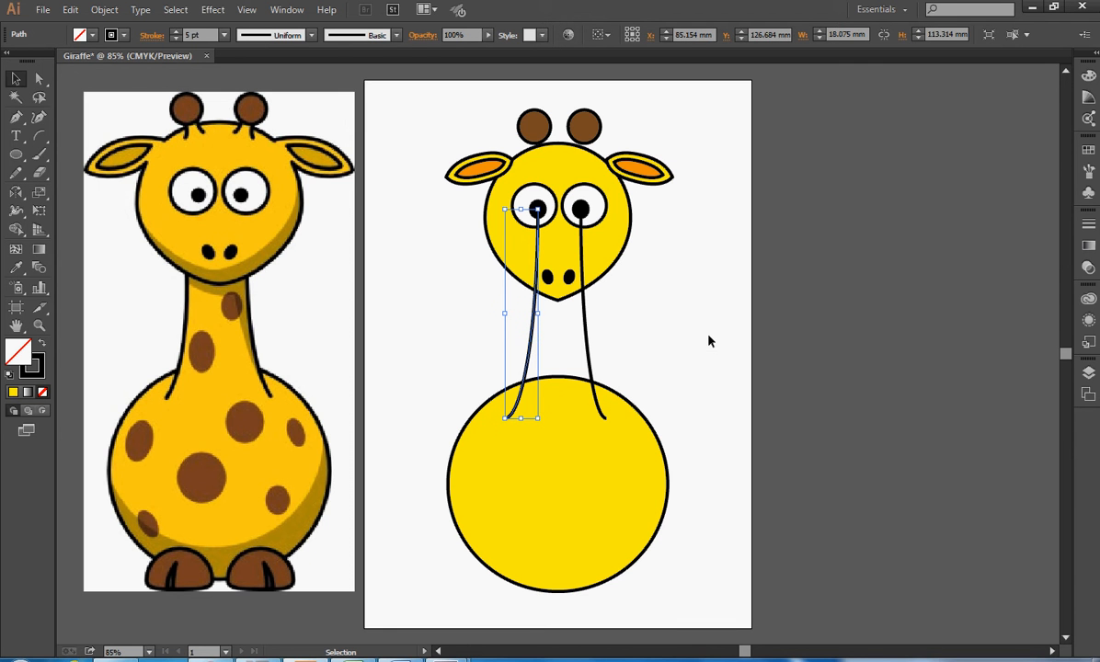
mouse_move(614, 331)
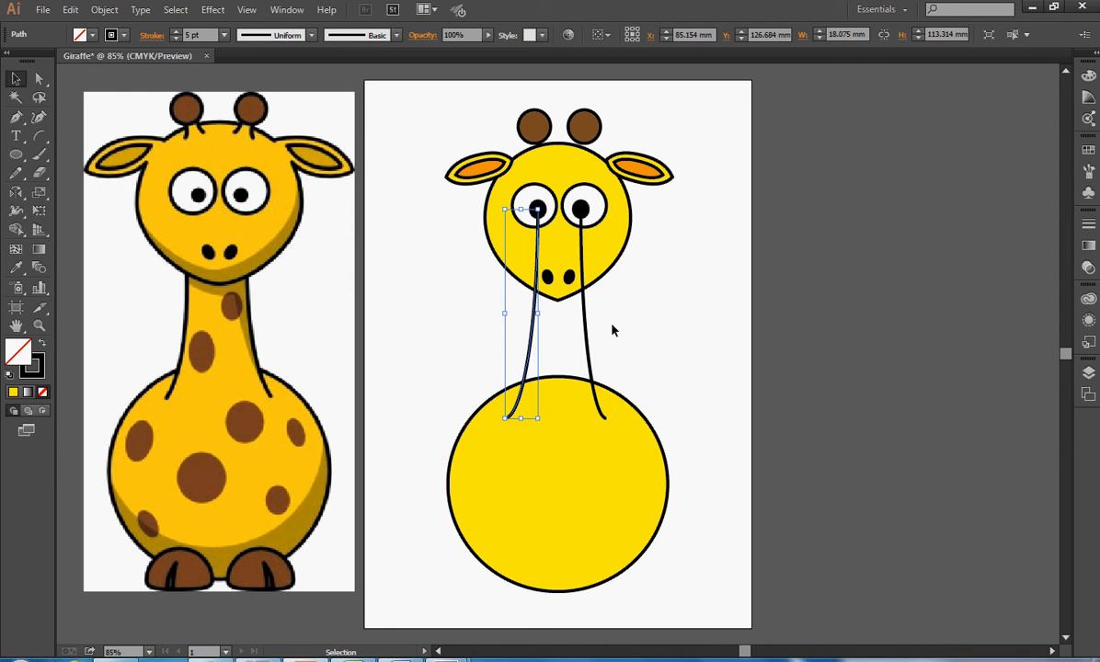
mouse_move(90, 44)
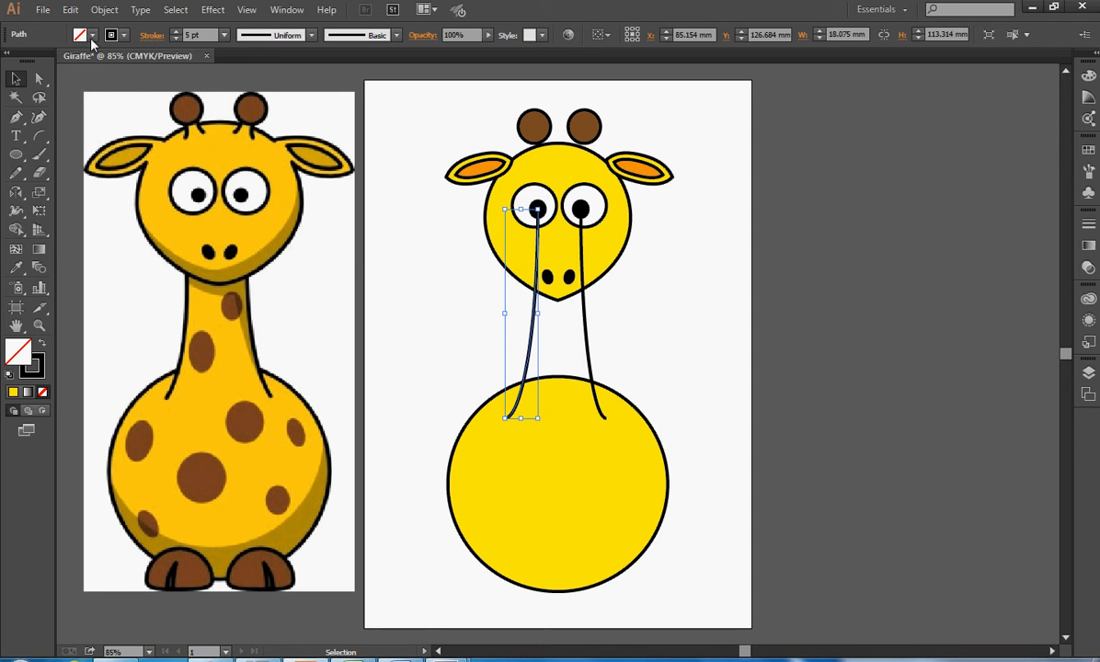
Step: Give the left neck line a yellow fill from the fill colour choices
click(96, 35)
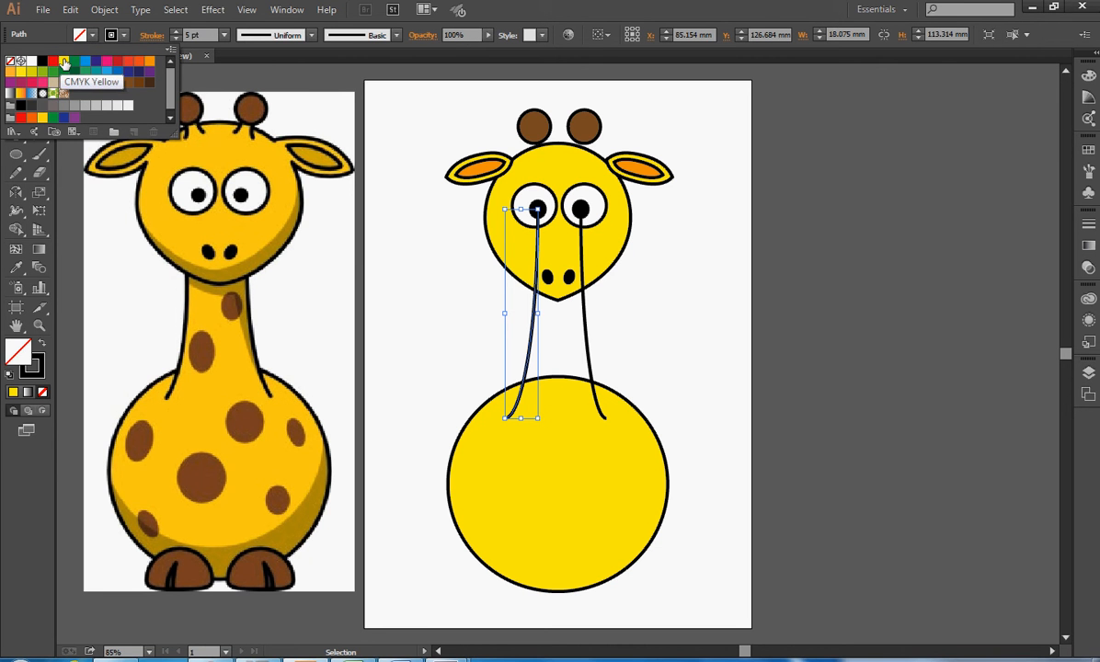
click(63, 59)
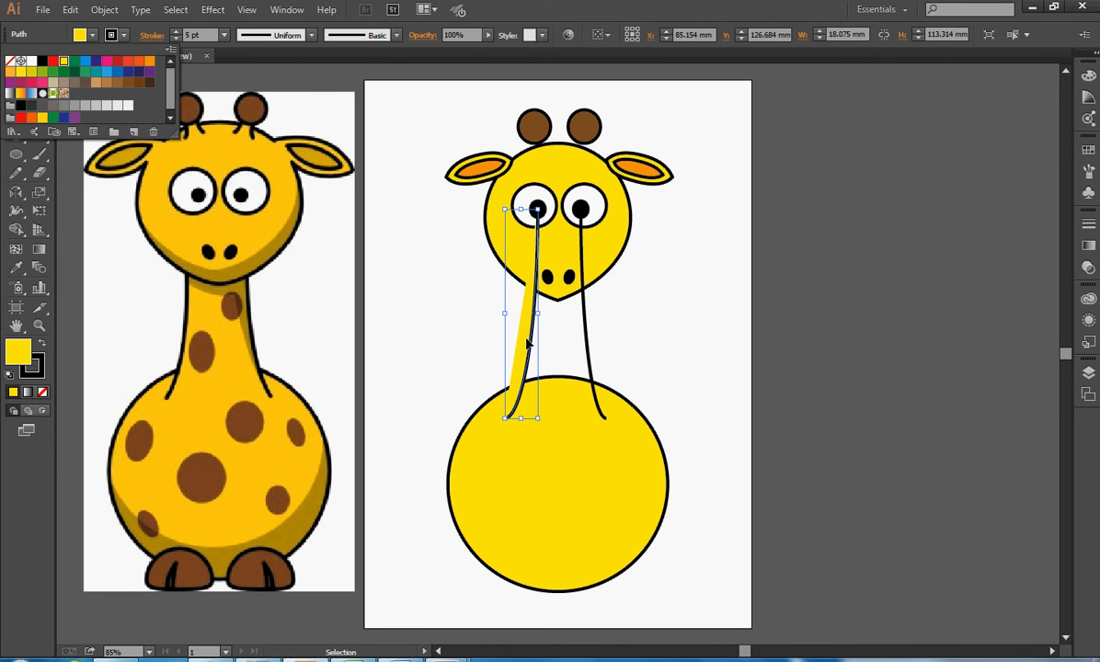
mouse_move(515, 396)
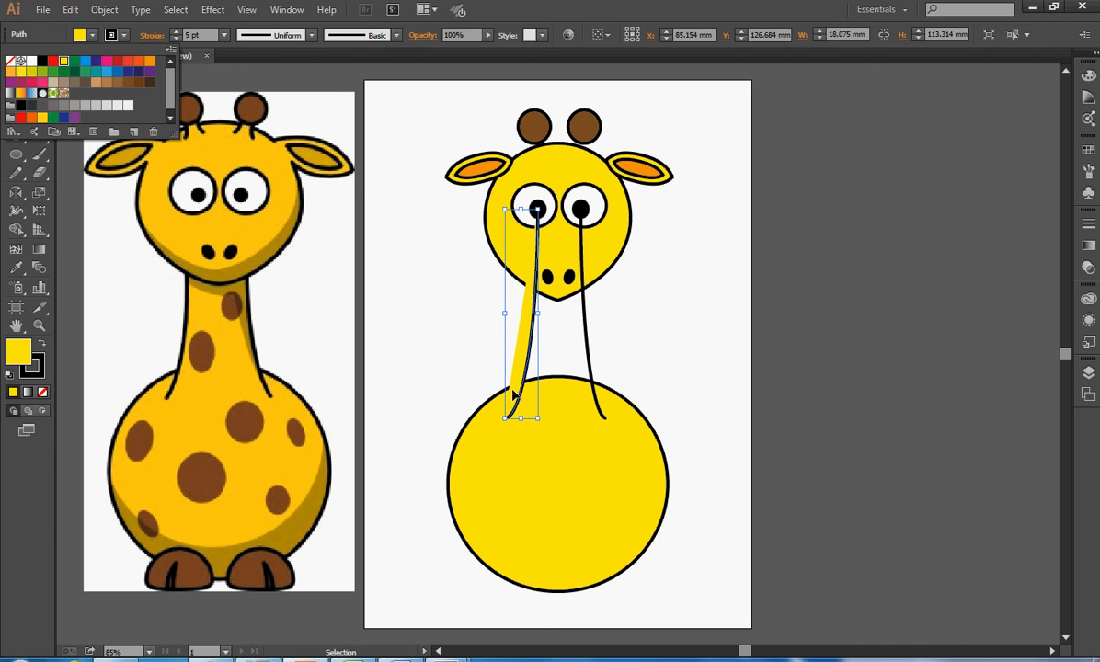
mouse_move(537, 342)
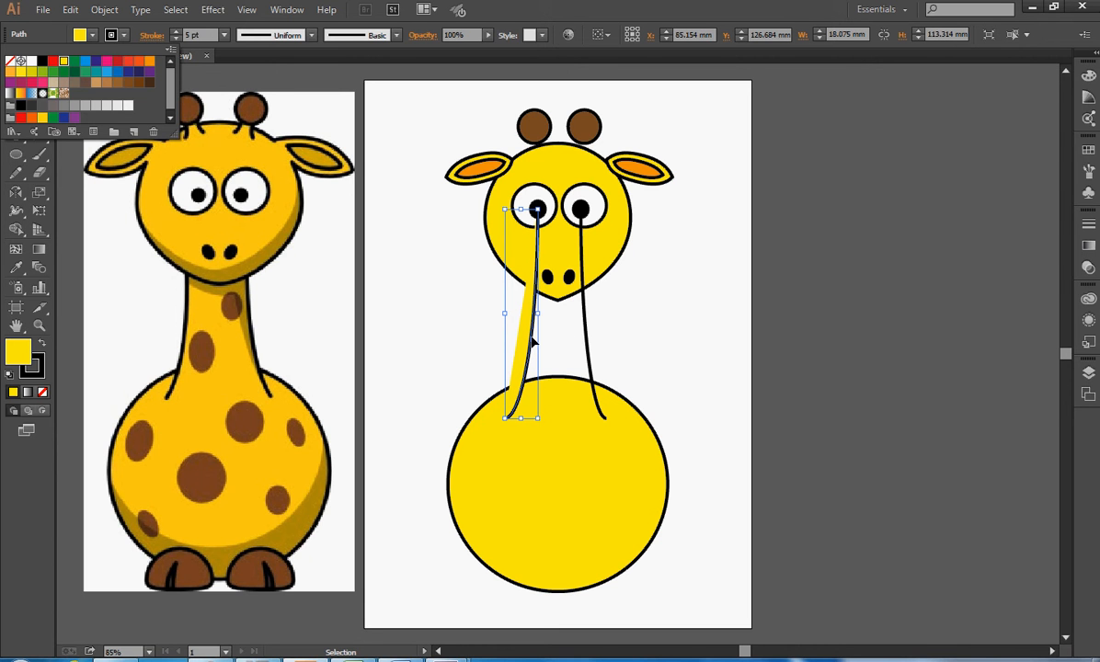
mouse_move(333, 151)
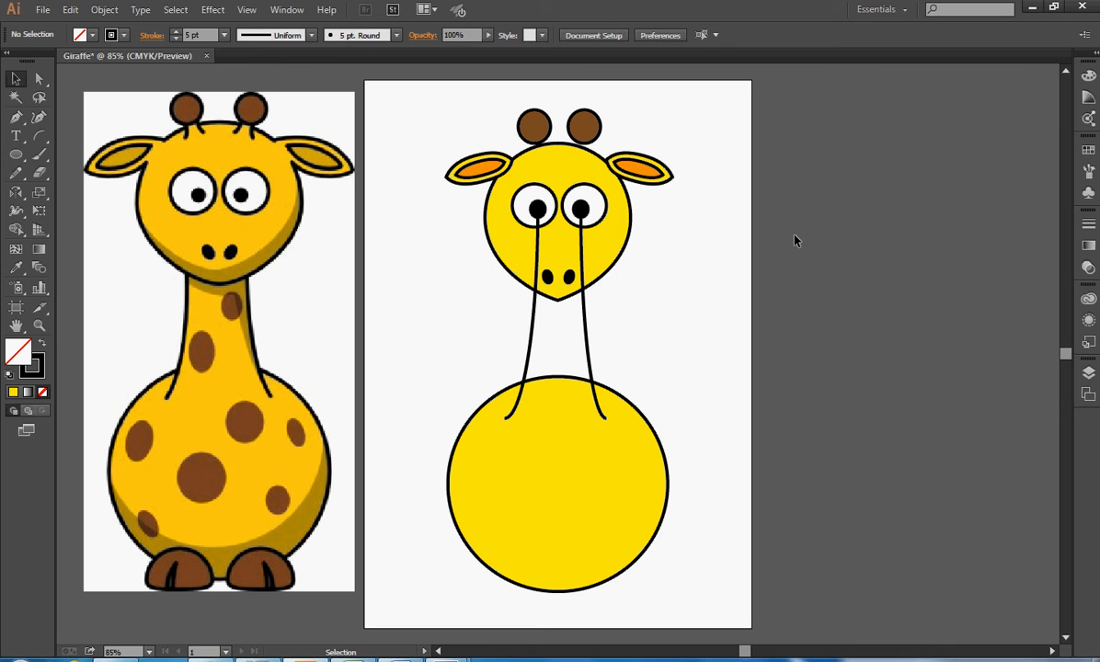
mouse_move(872, 375)
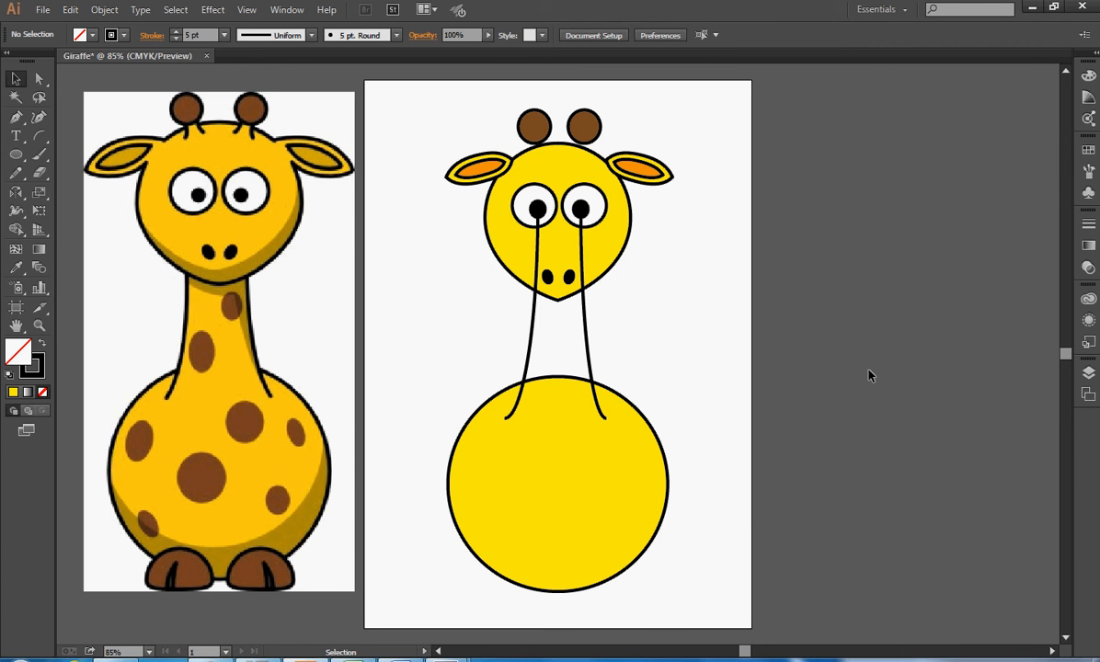
mouse_move(403, 370)
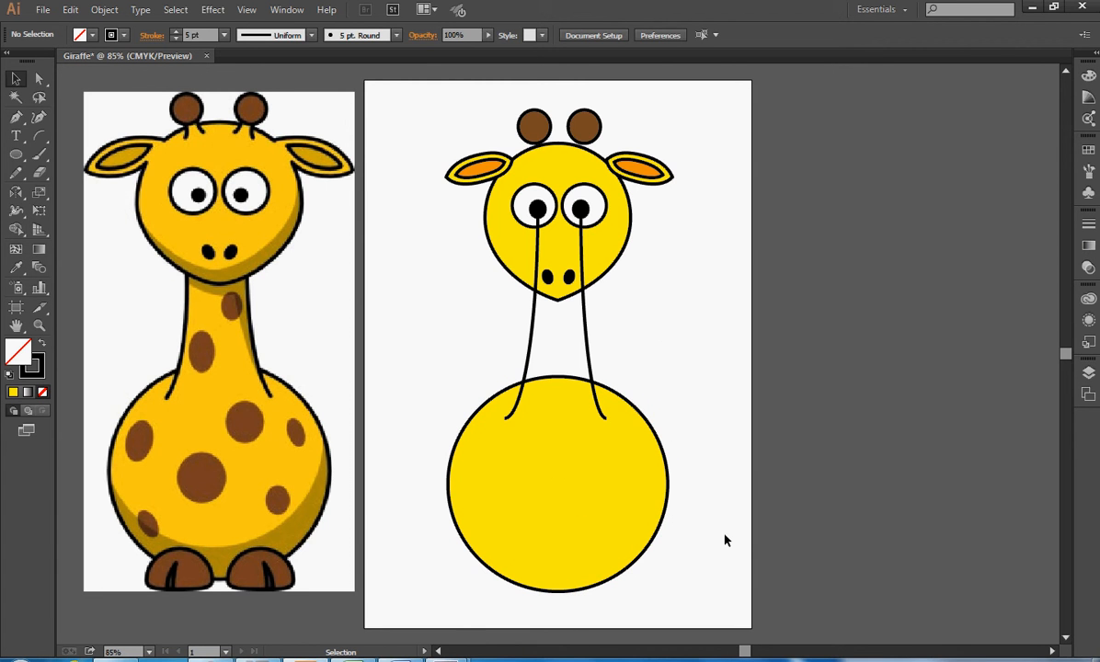
mouse_move(677, 373)
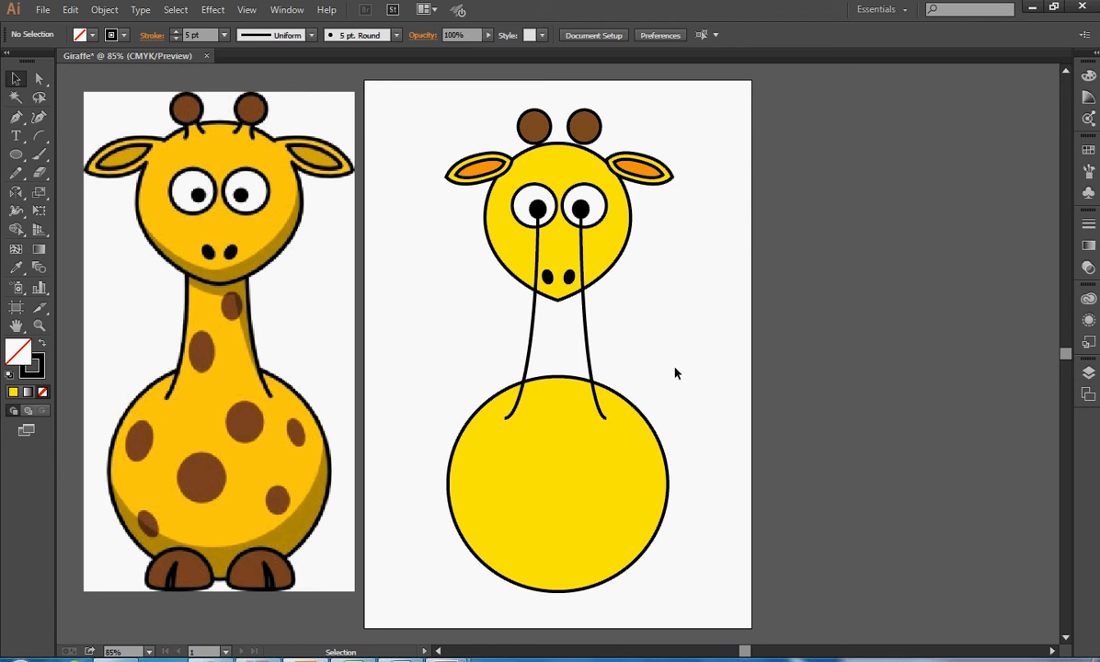
mouse_move(543, 330)
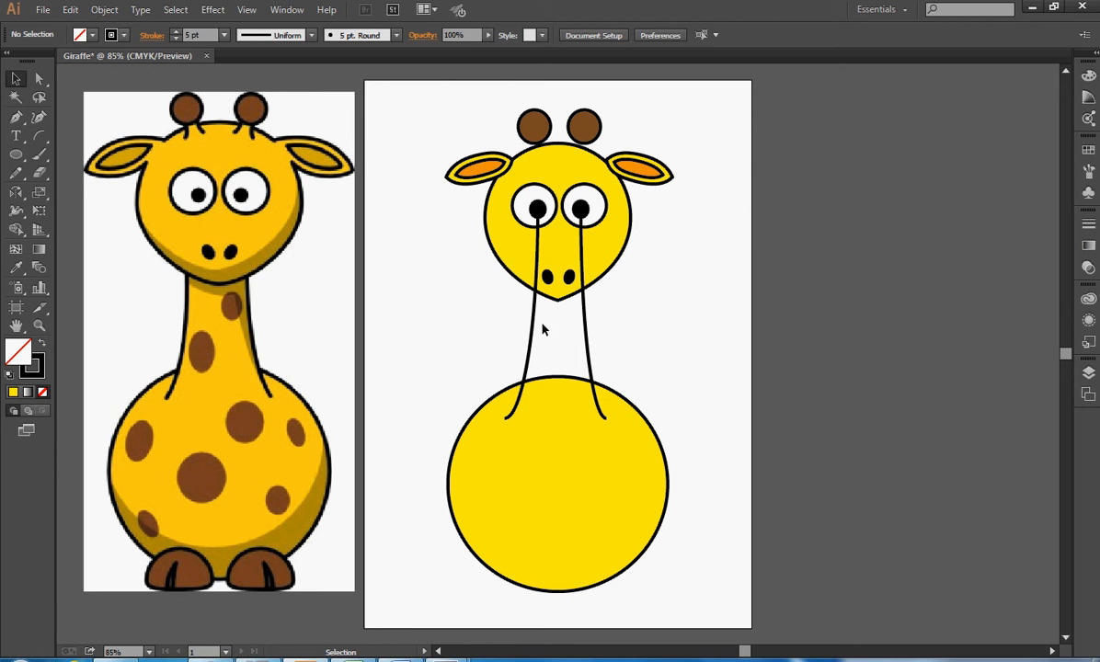
mouse_move(410, 107)
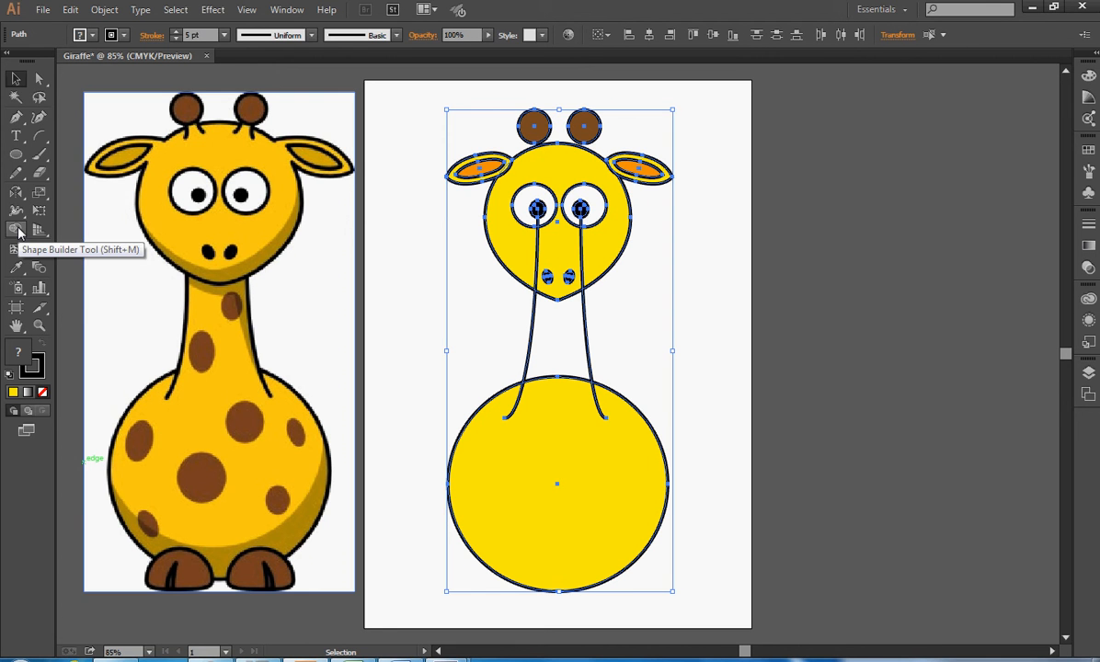
Step: Use the Shape Builder to merge the round body and the neck region into one shape
click(16, 230)
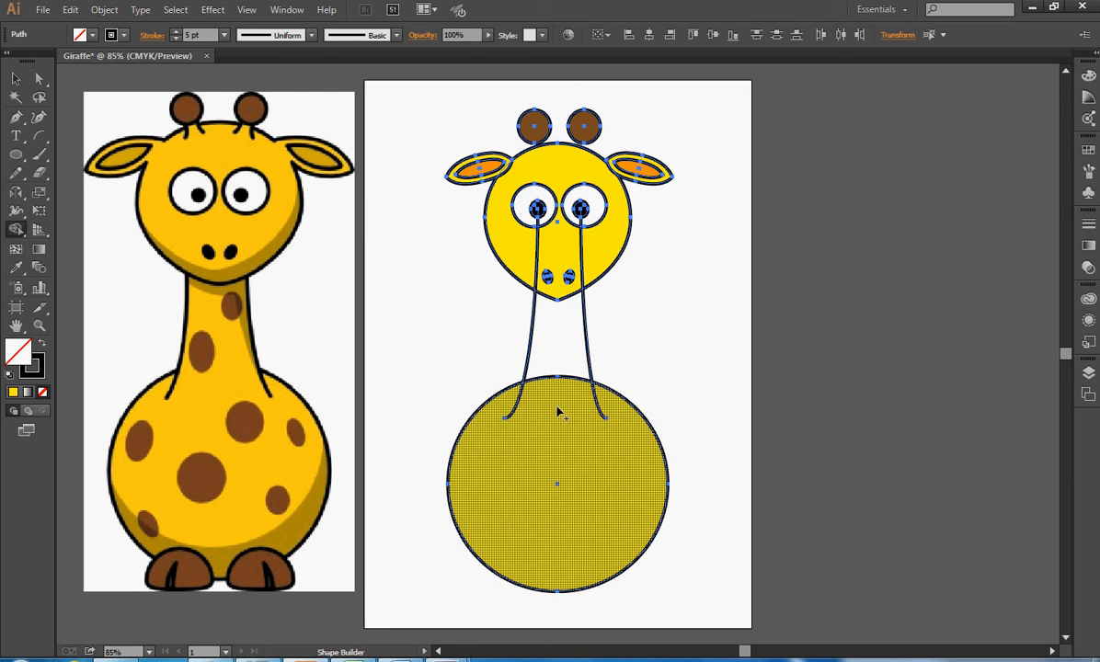
click(558, 377)
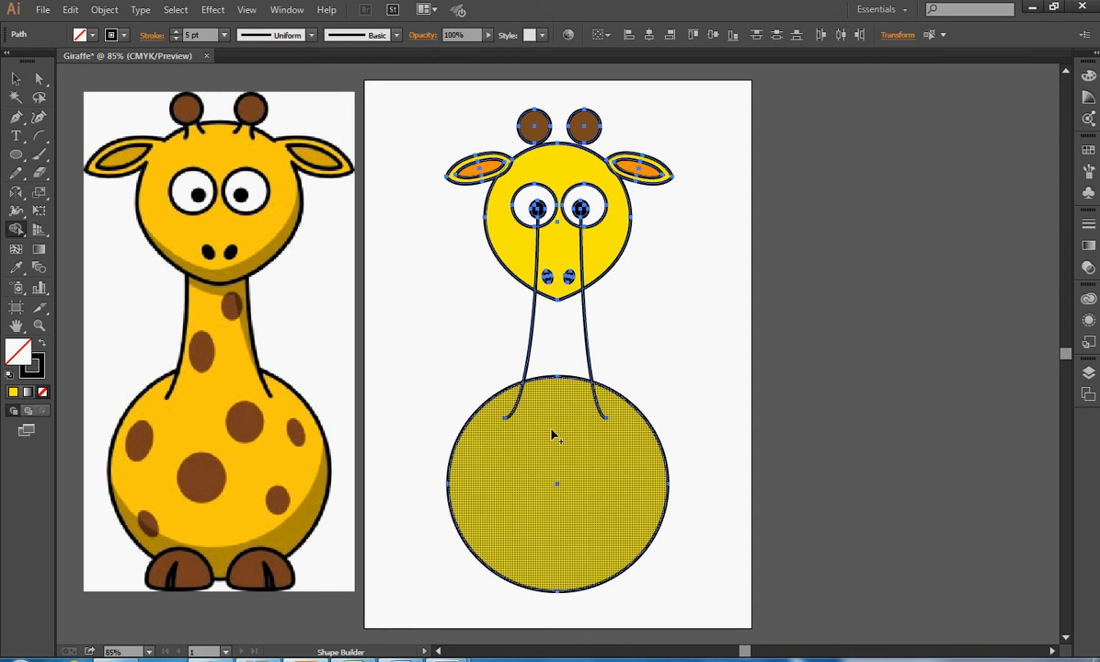
click(559, 353)
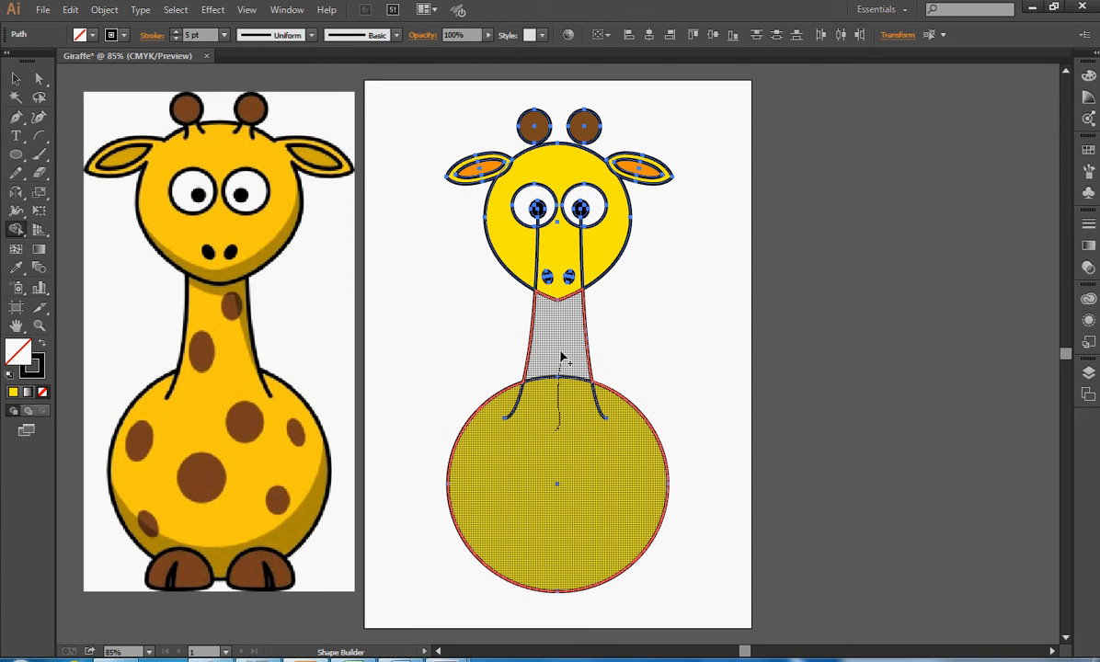
mouse_move(563, 346)
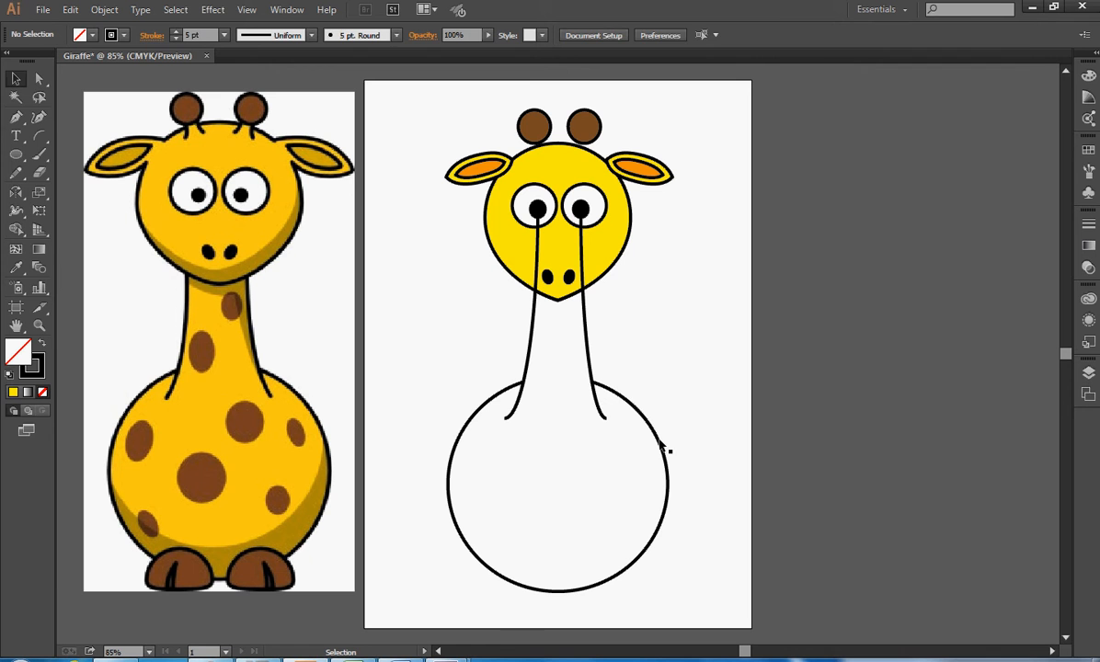
Step: Fill the merged neck-and-body shape with yellow
click(670, 449)
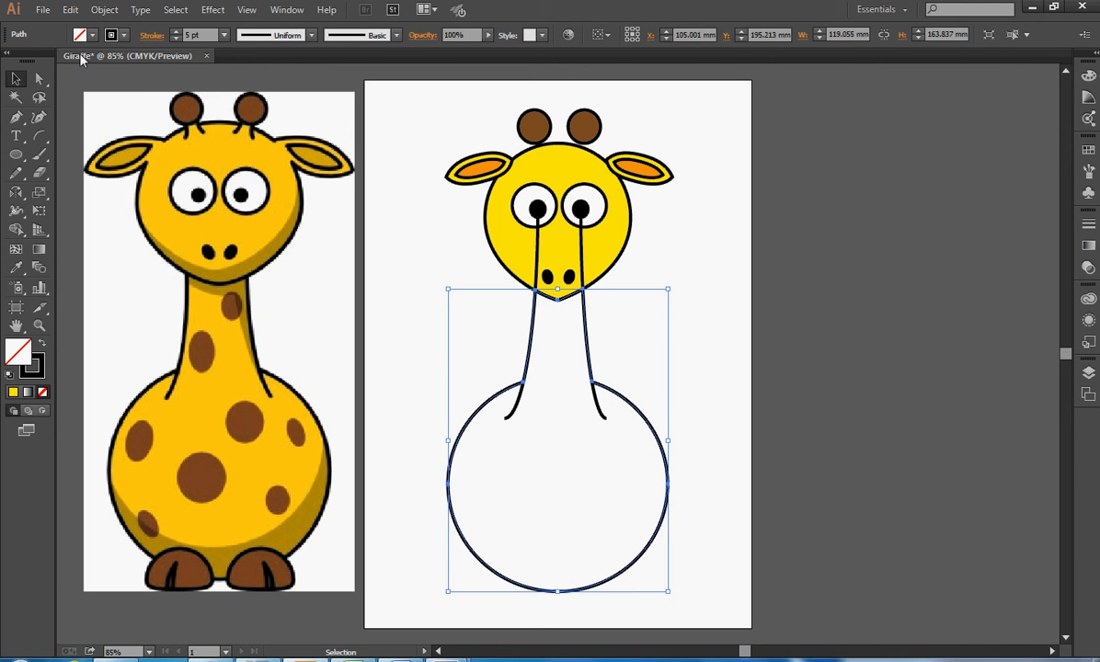
click(77, 33)
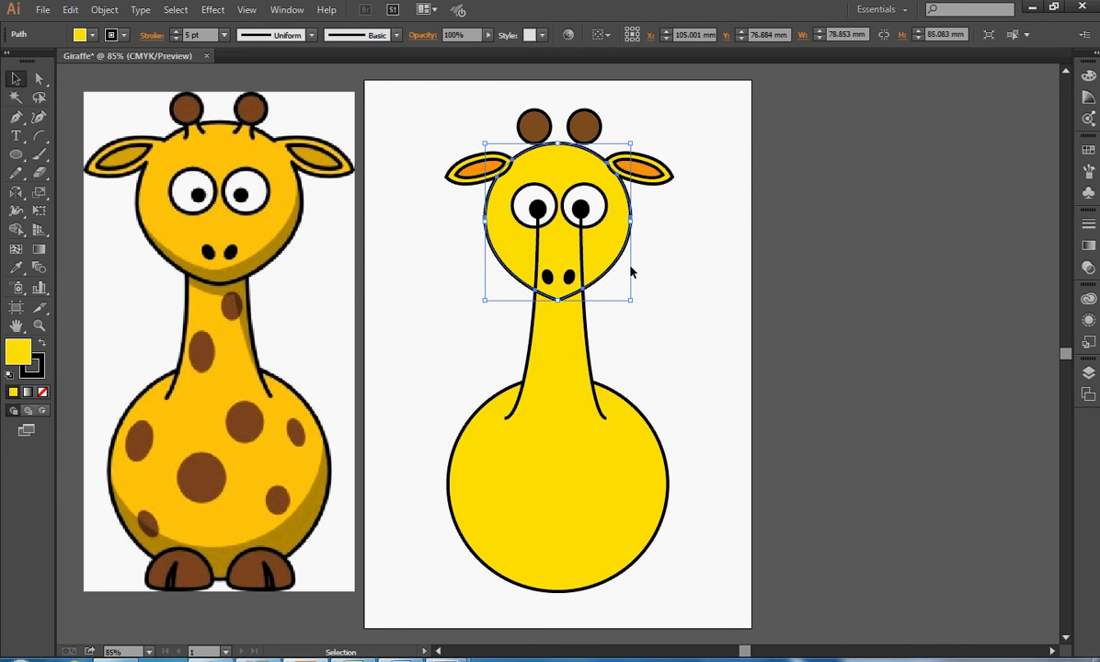
mouse_move(657, 261)
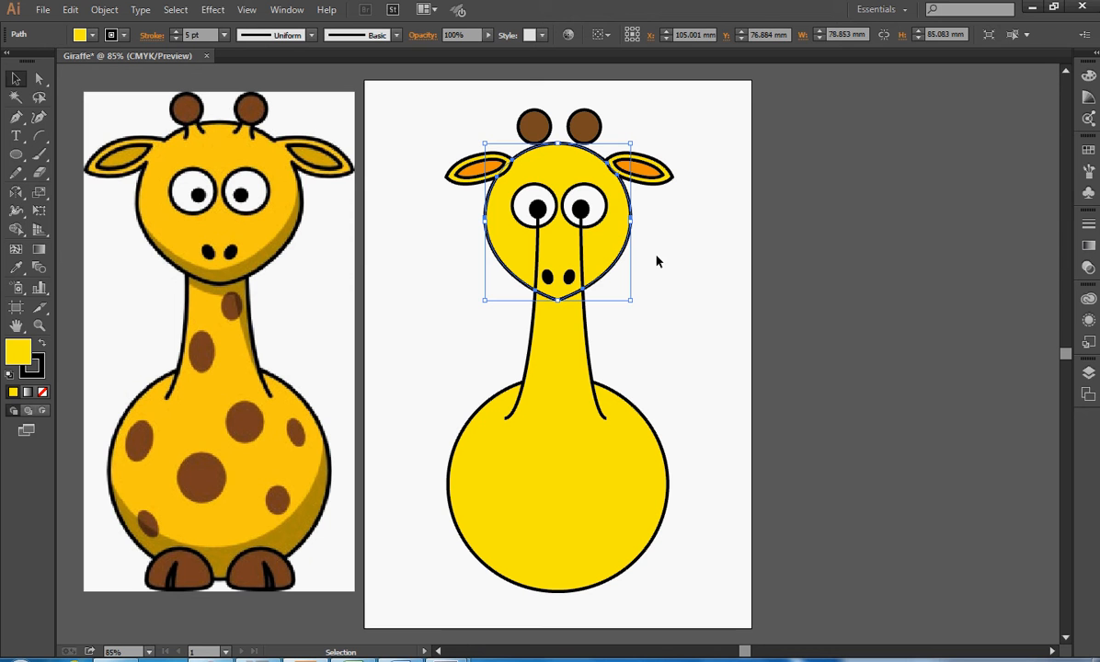
Step: Select the head and bring it back in front of the neck
click(610, 283)
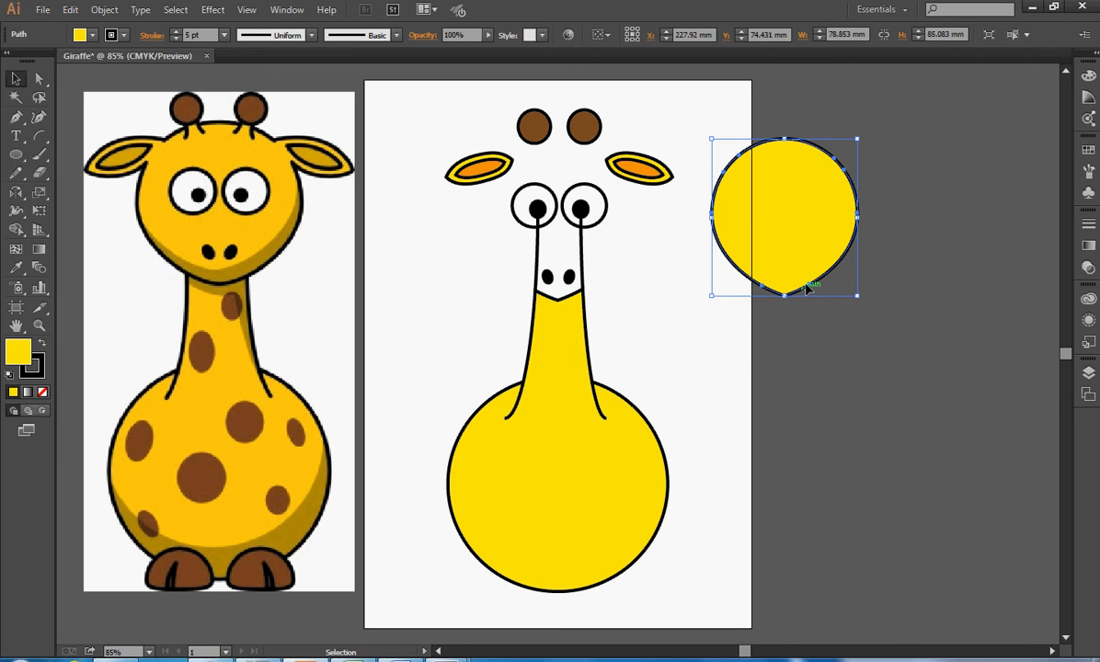
mouse_move(538, 294)
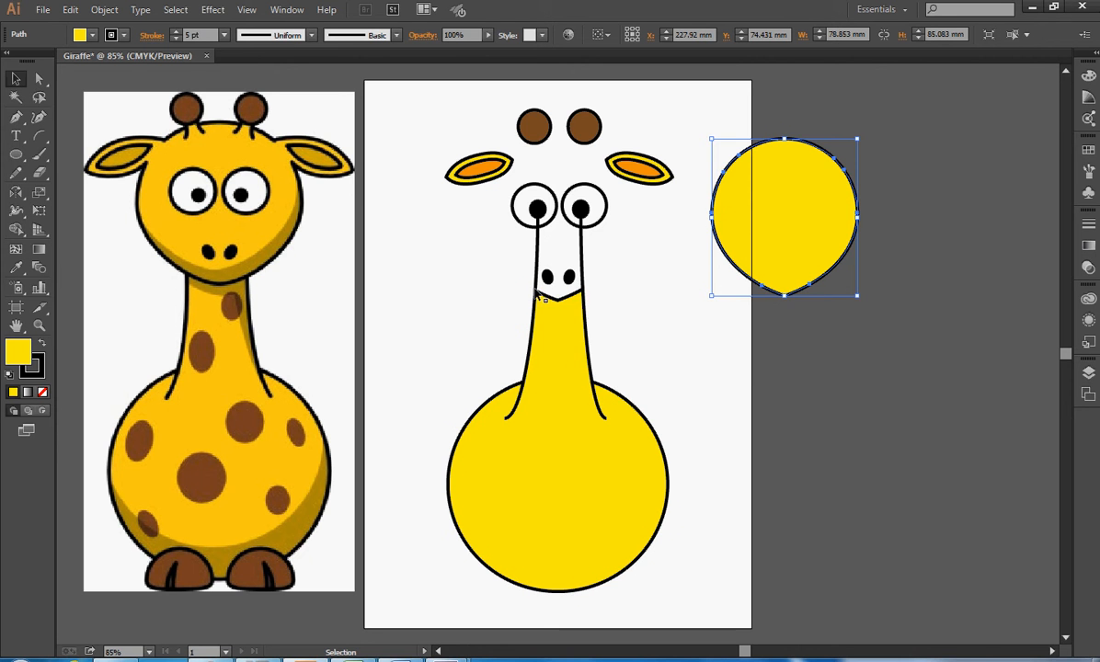
mouse_move(538, 293)
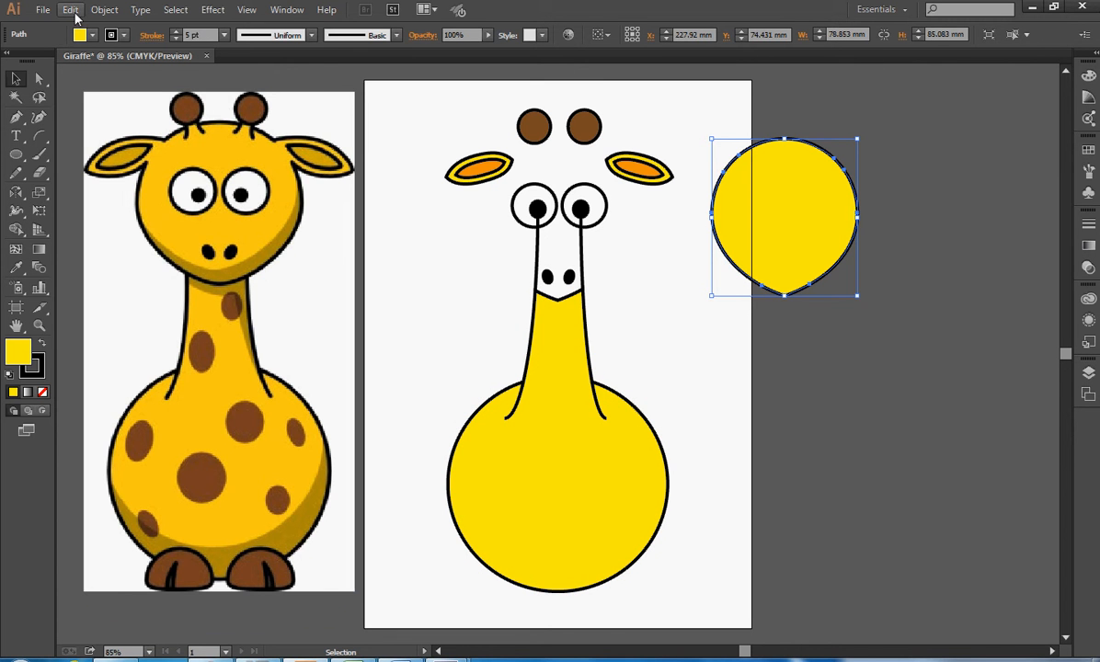
drag(784, 217, 560, 217)
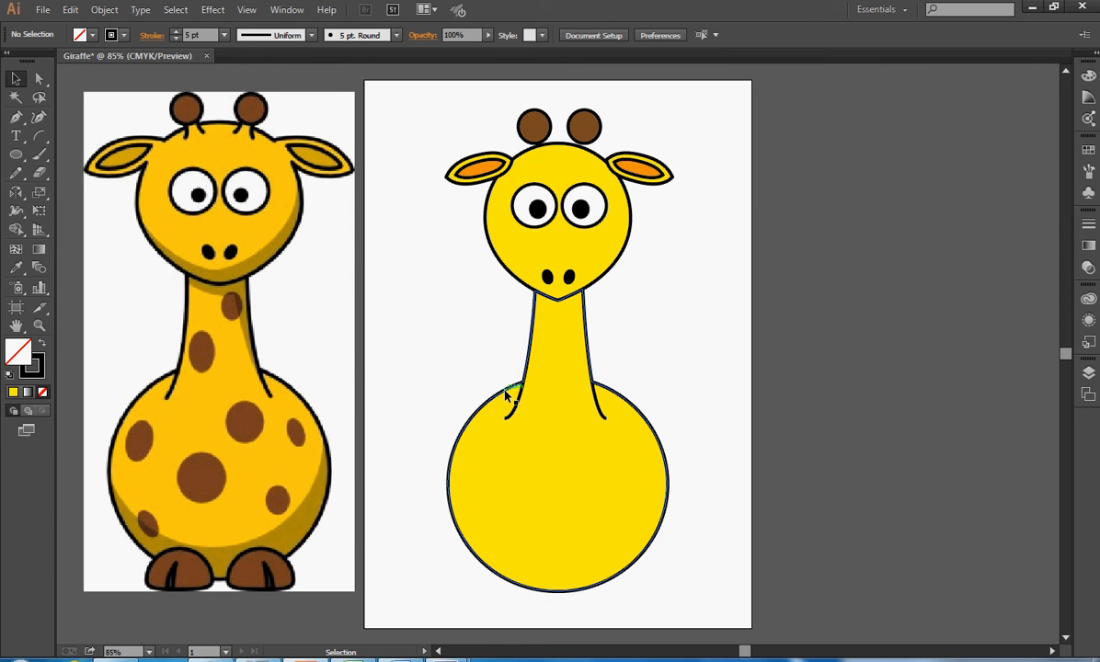
mouse_move(543, 309)
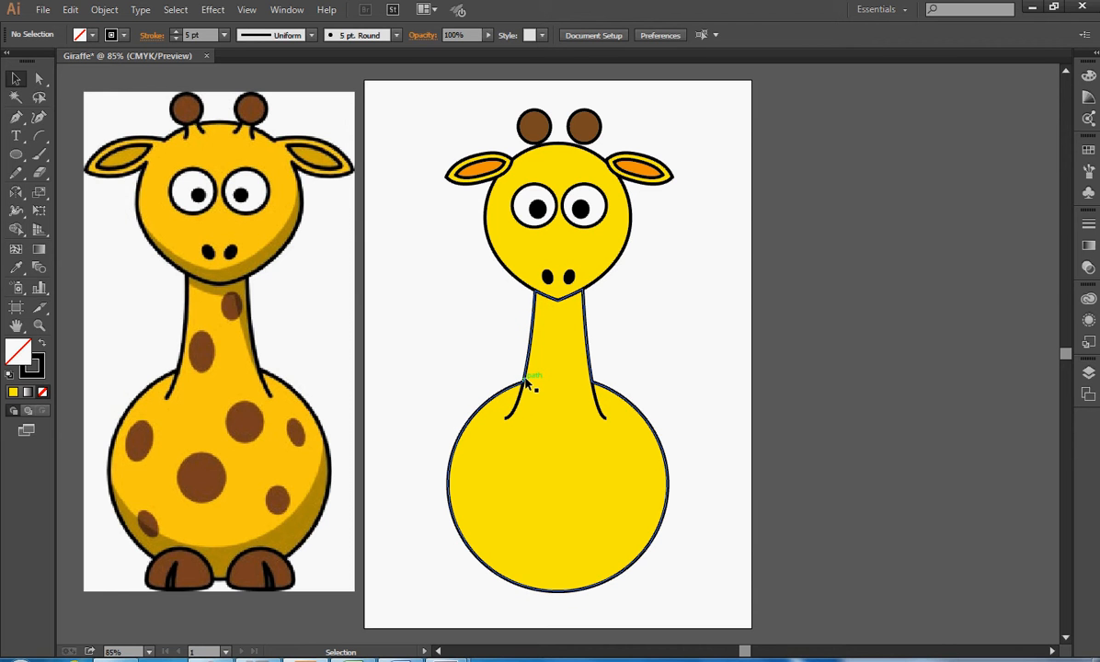
mouse_move(580, 316)
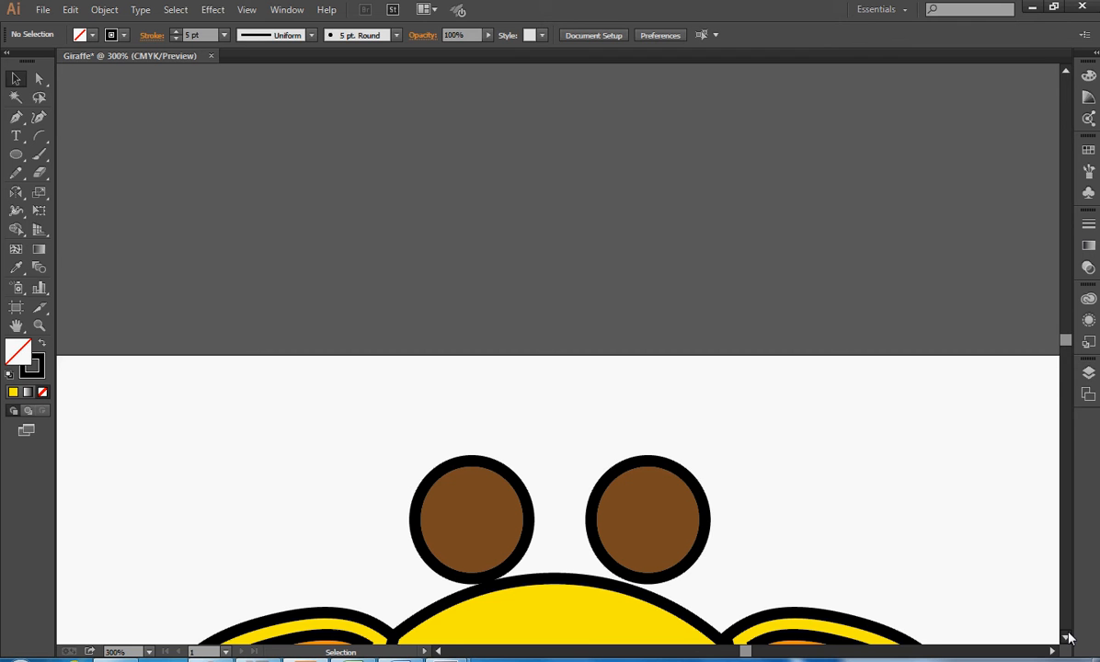
Step: Draw a short curved stalk line under the left horn
scroll(down, 3)
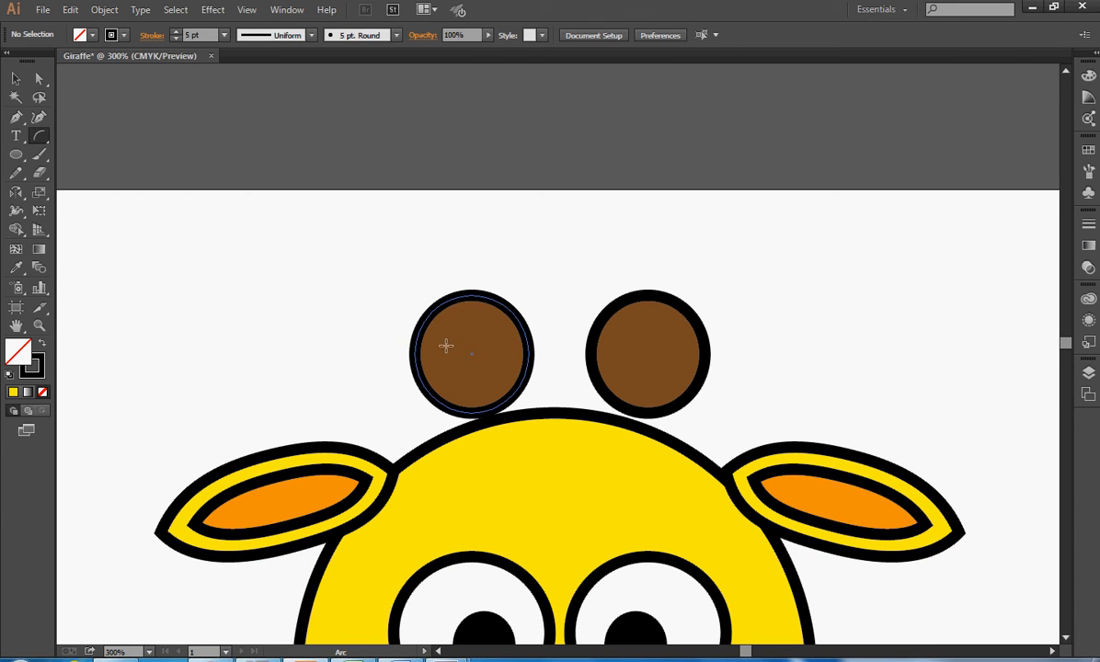
drag(456, 346, 442, 475)
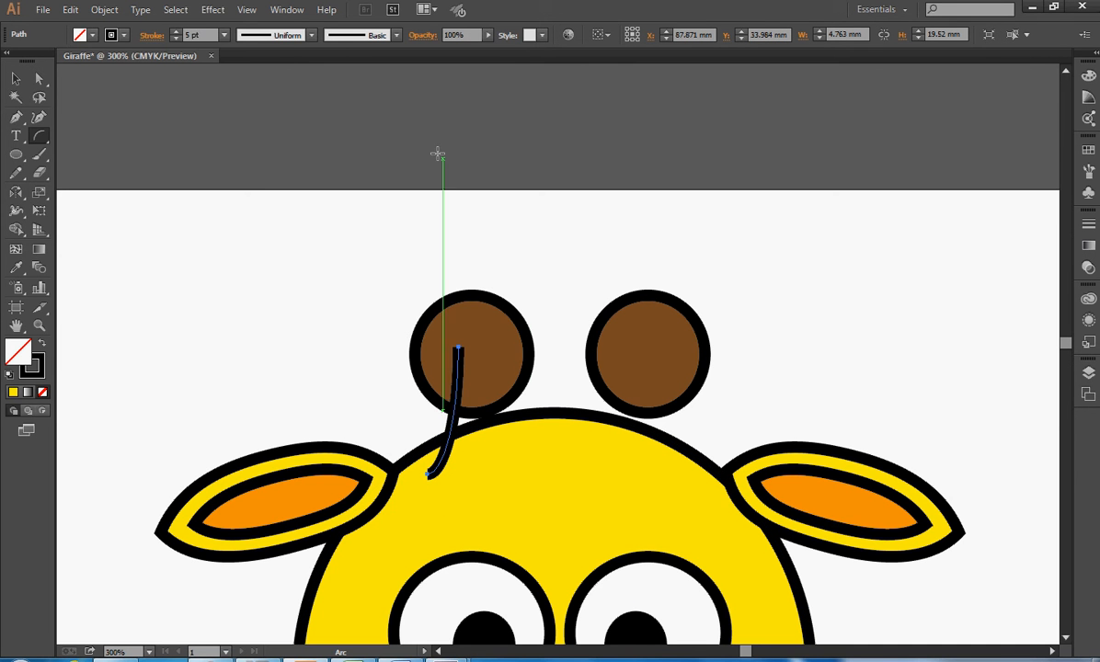
Step: Make a vertically mirrored copy of the stalk and move it to the horn's right side
click(105, 9)
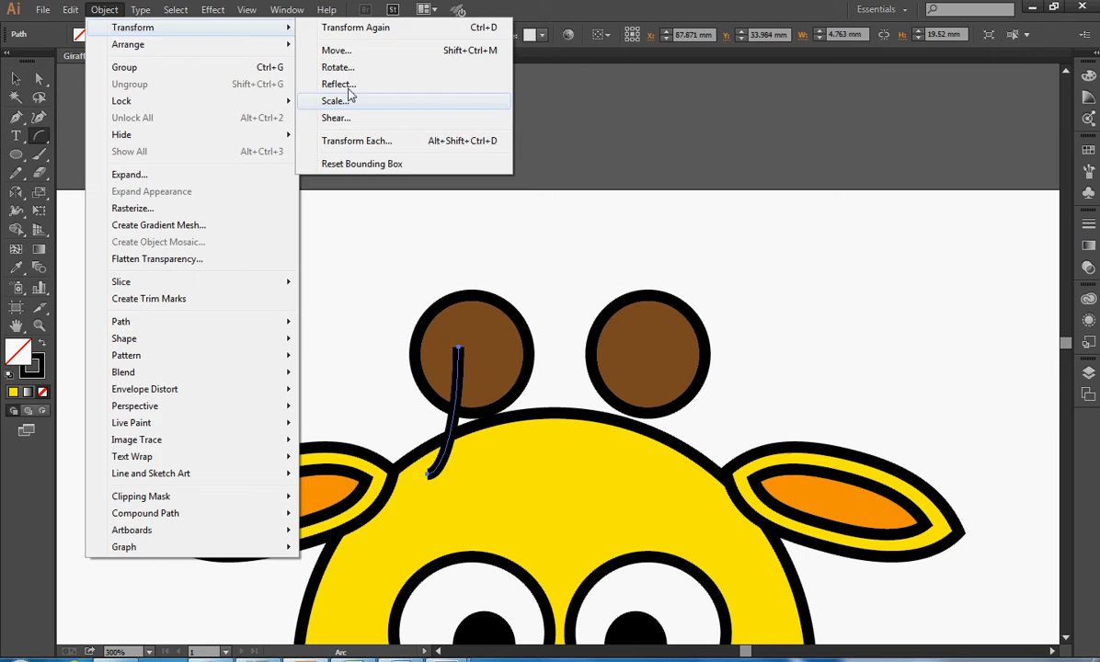
click(339, 85)
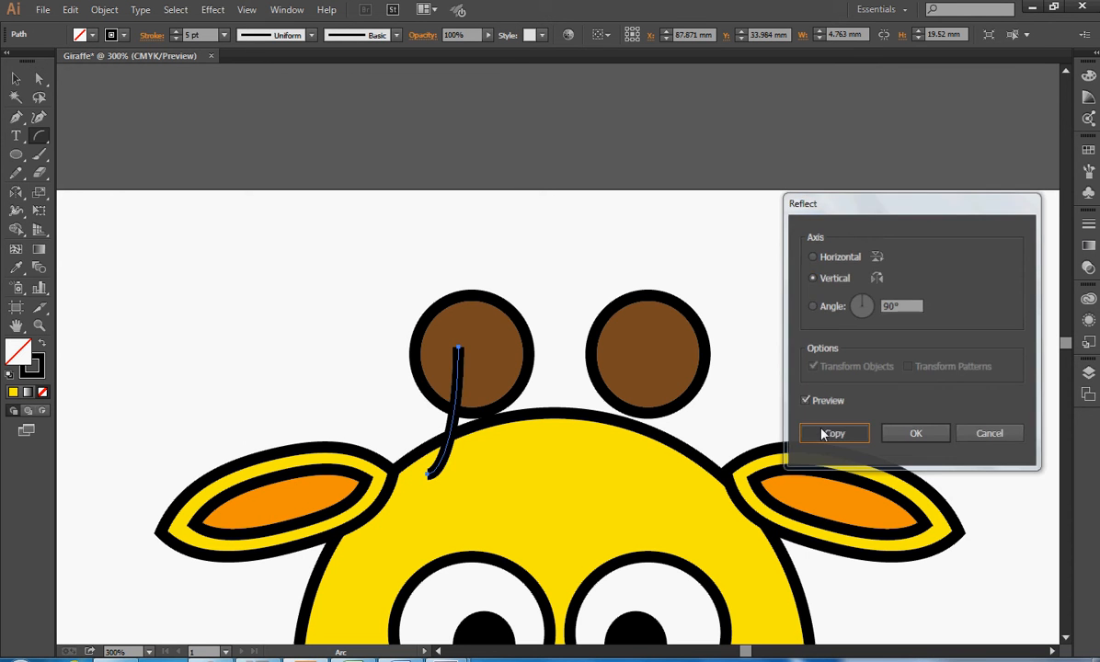
click(832, 434)
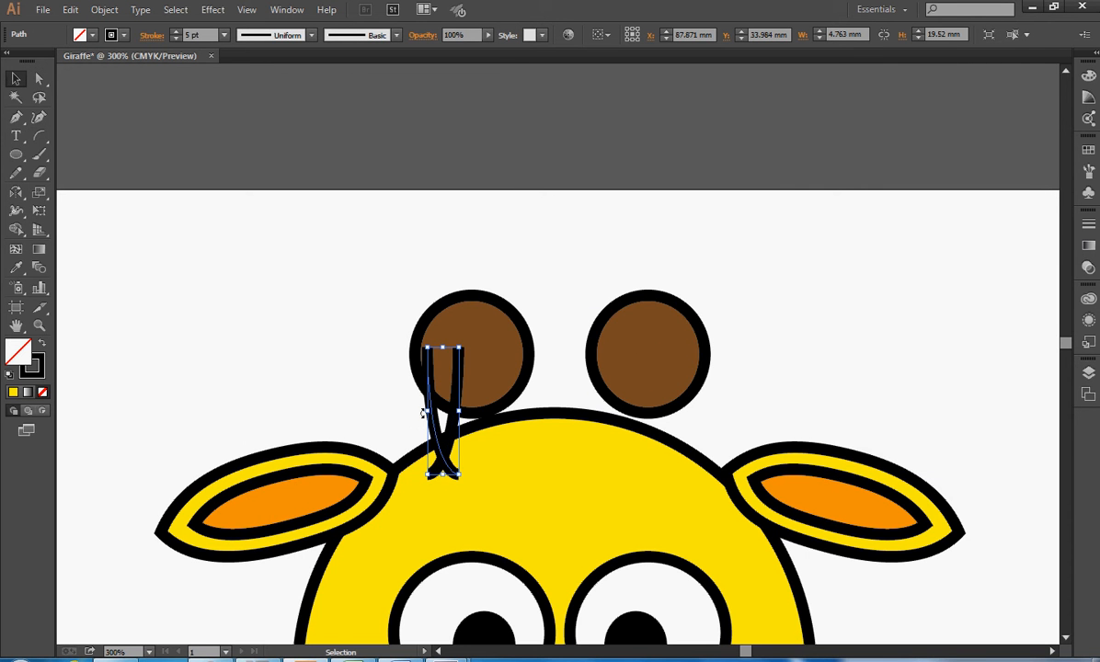
drag(441, 414, 493, 423)
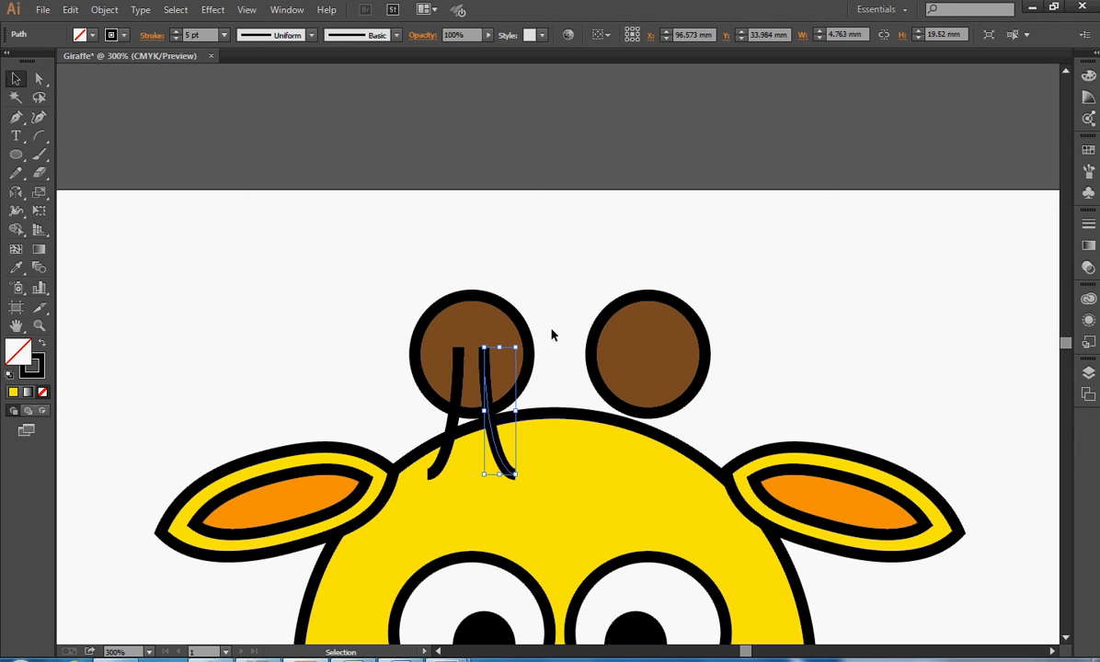
mouse_move(423, 184)
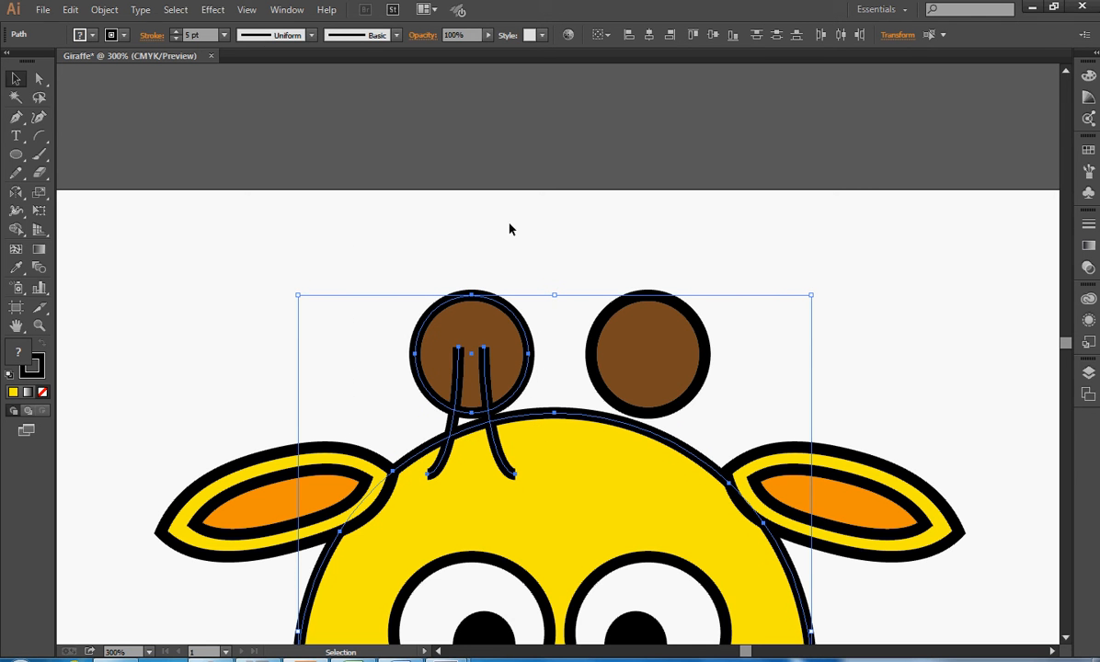
mouse_move(469, 462)
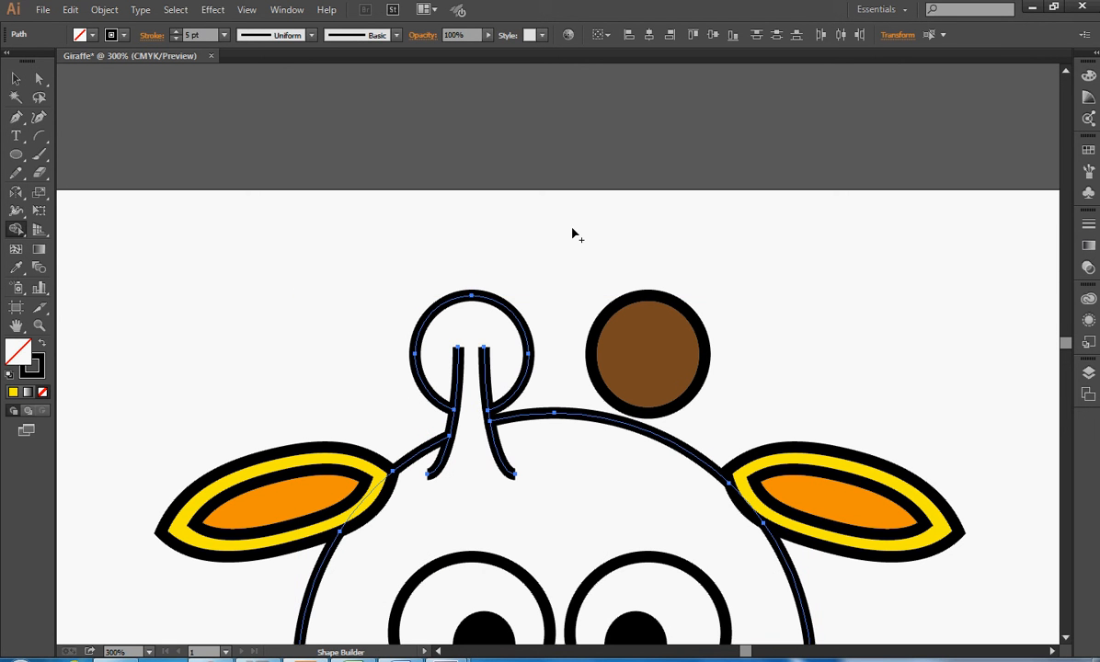
mouse_move(556, 235)
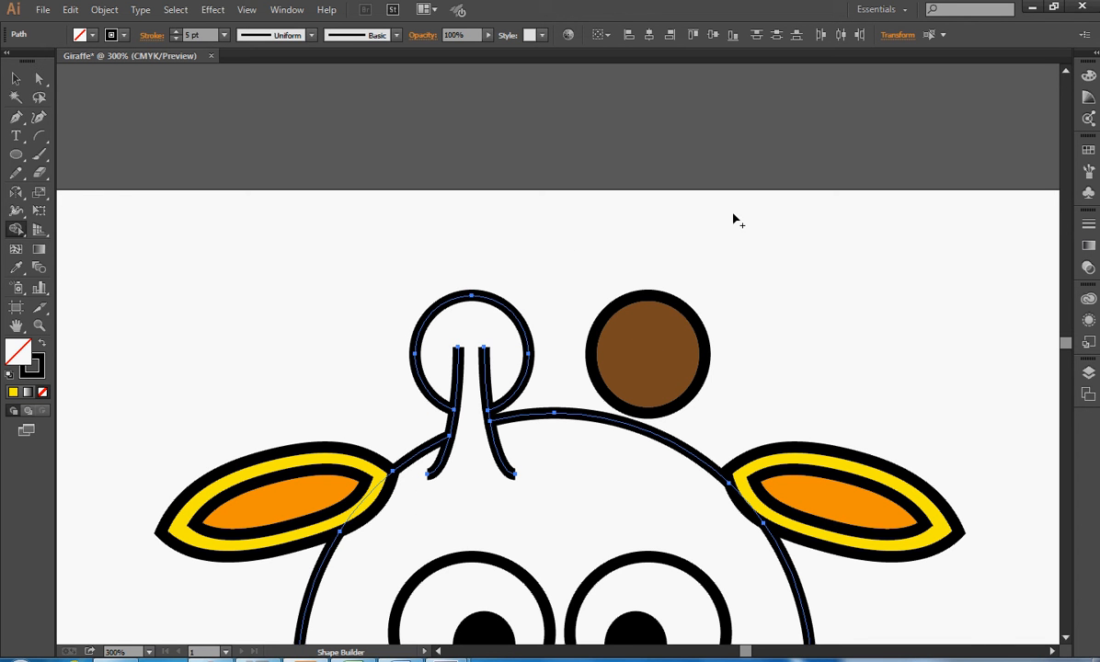
mouse_move(696, 257)
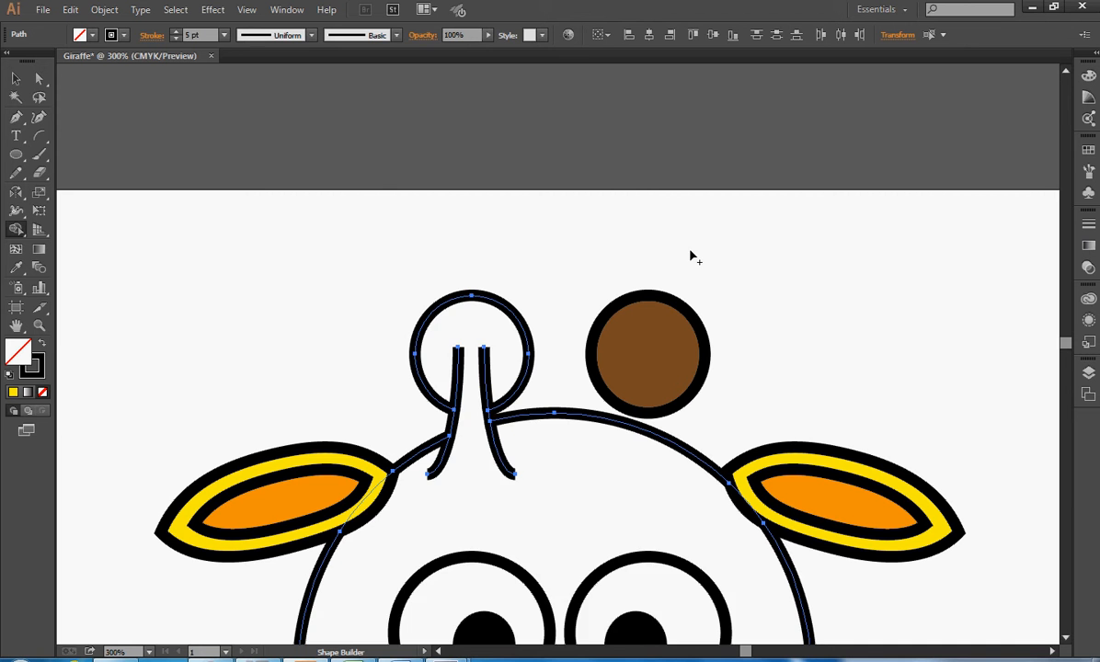
mouse_move(493, 427)
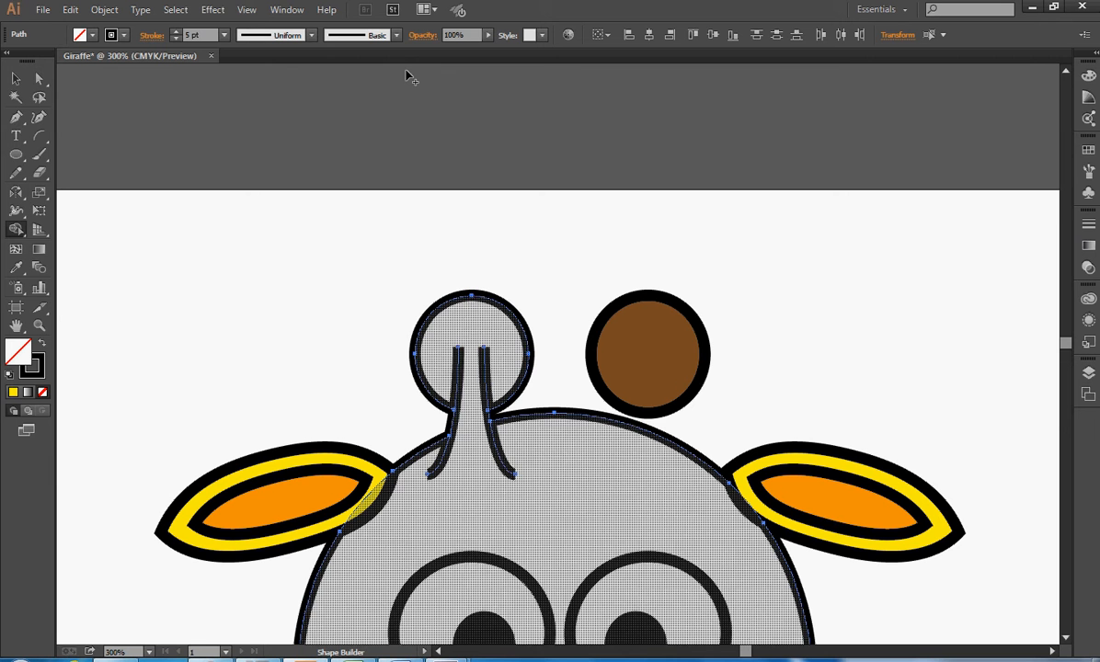
mouse_move(467, 528)
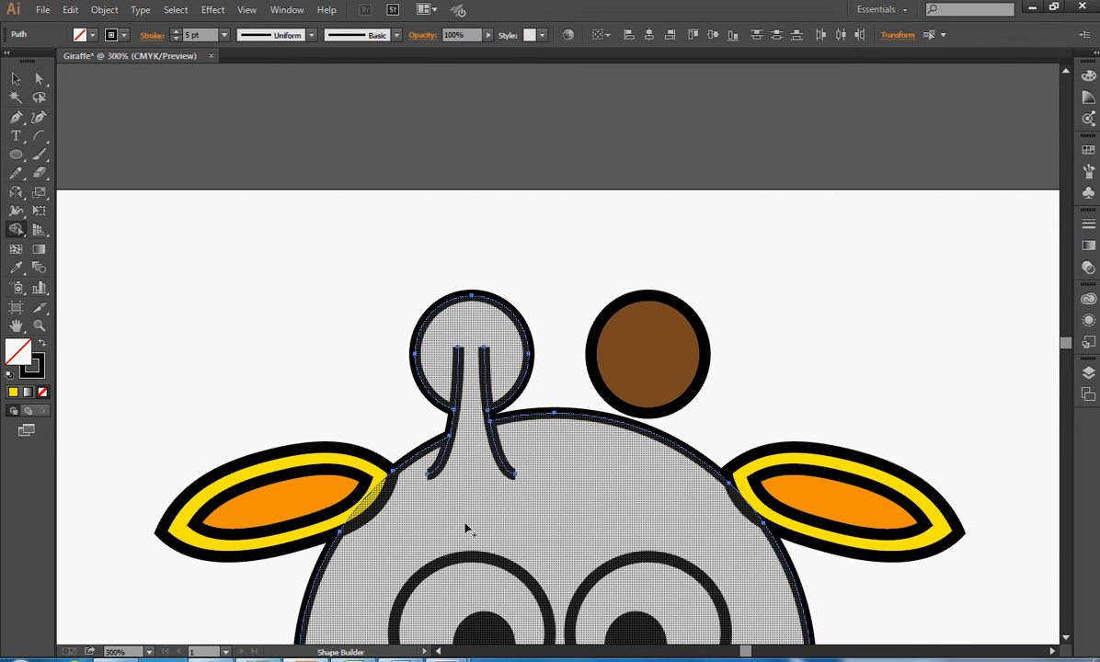
mouse_move(519, 475)
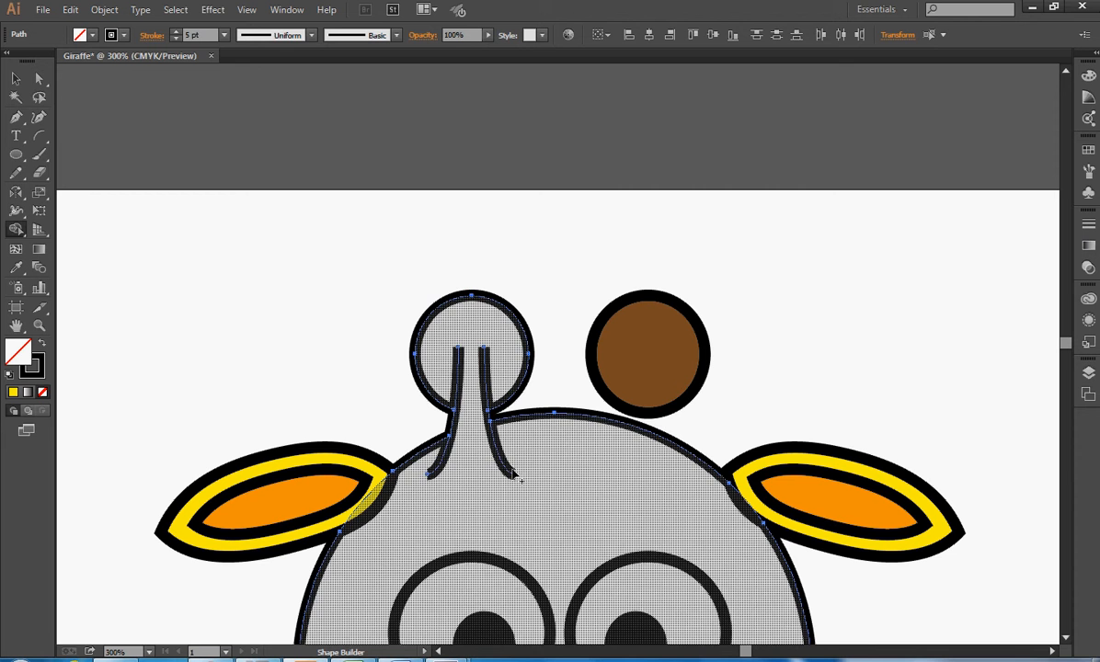
mouse_move(449, 361)
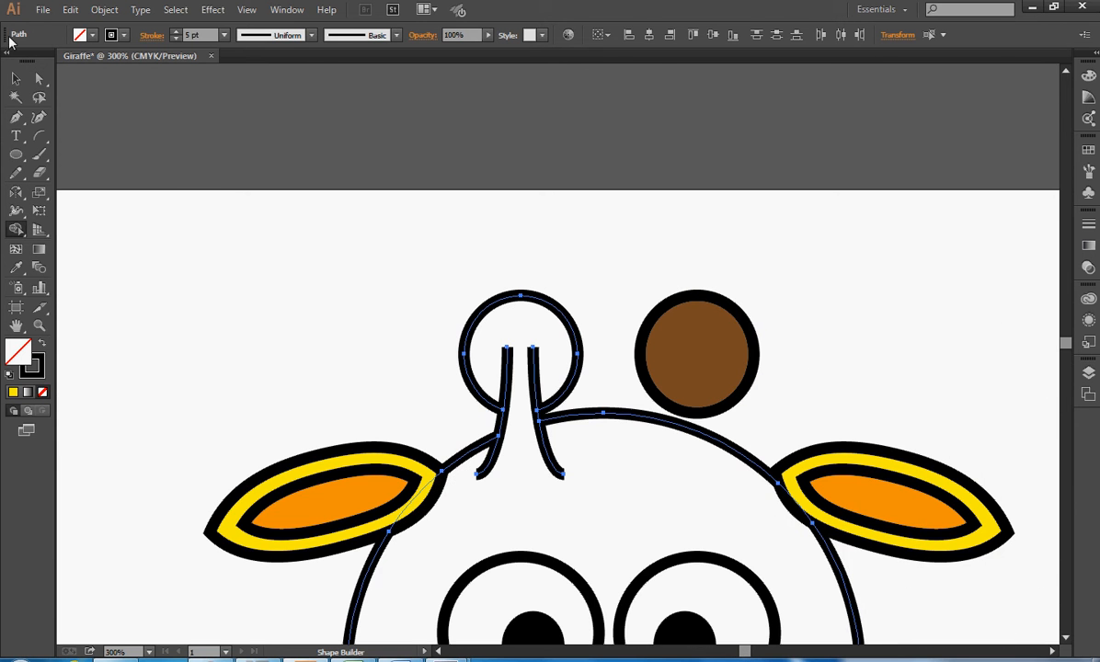
Step: Fill the head shape with yellow, then delete it temporarily
click(70, 9)
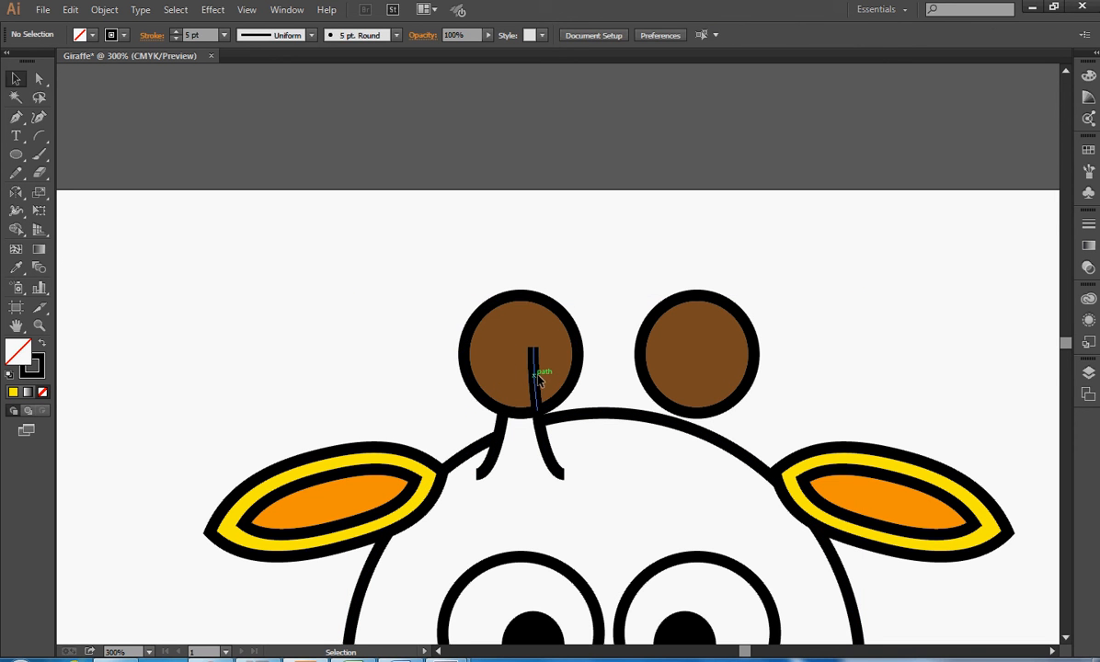
click(523, 381)
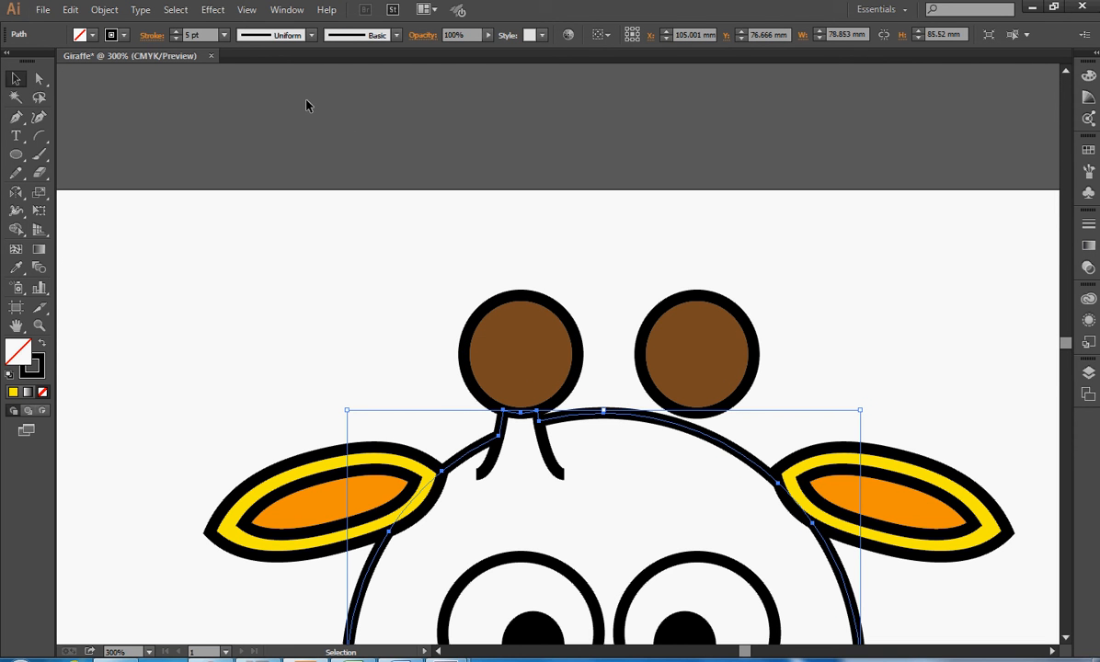
click(92, 33)
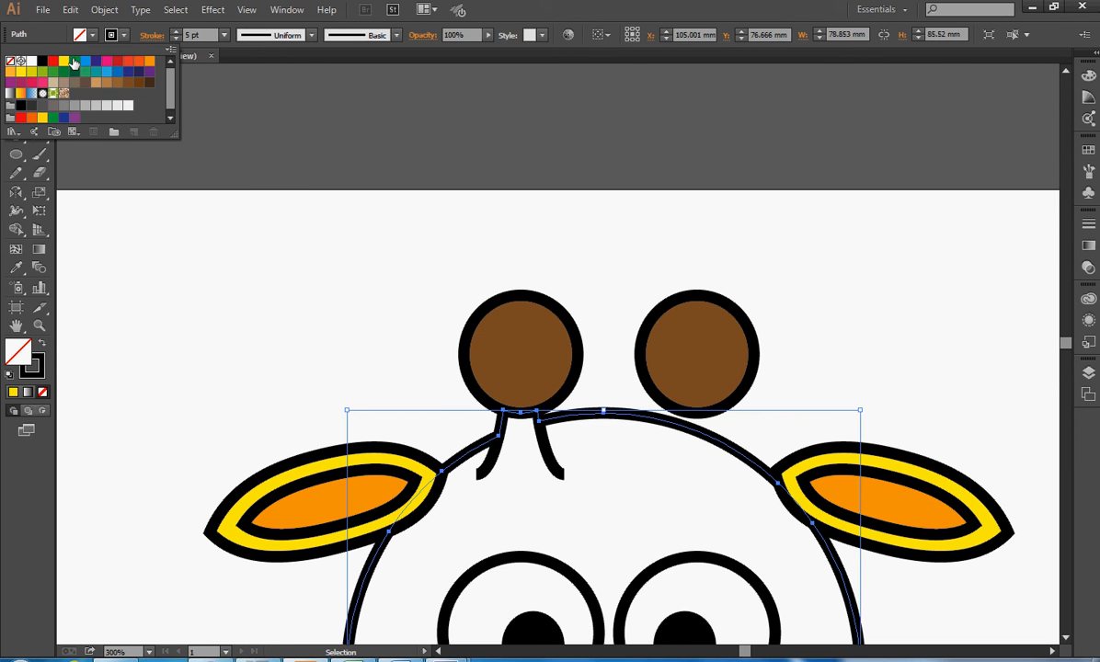
click(63, 60)
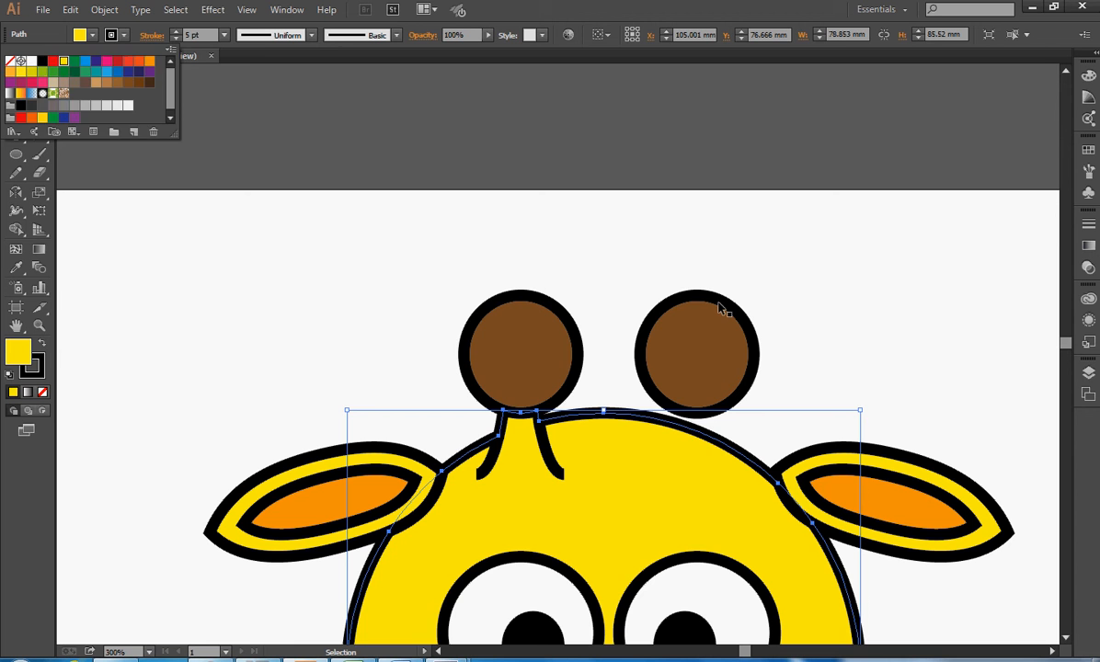
key(Delete)
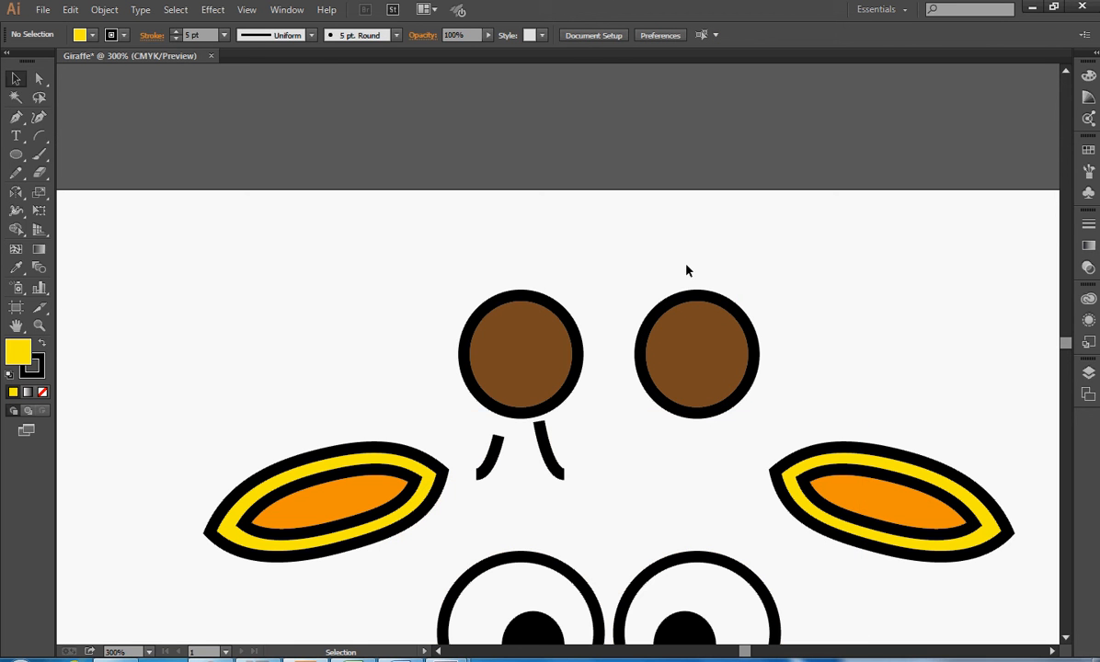
Step: Bring the head back and apply a vertical Reflect to the left horn with its stalk
click(70, 9)
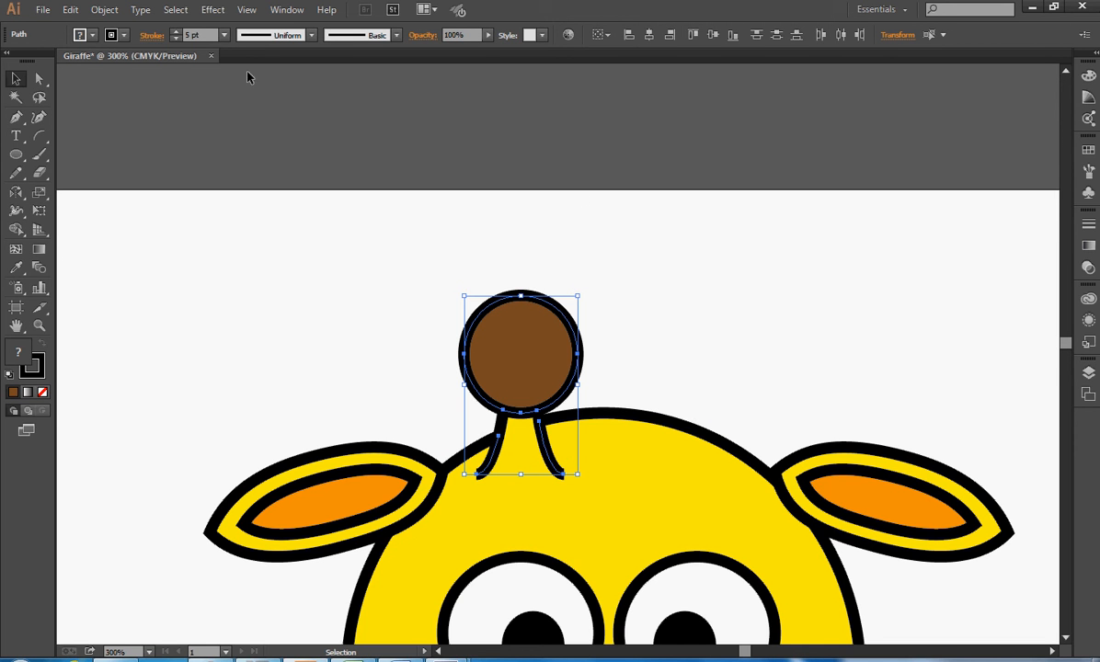
click(105, 9)
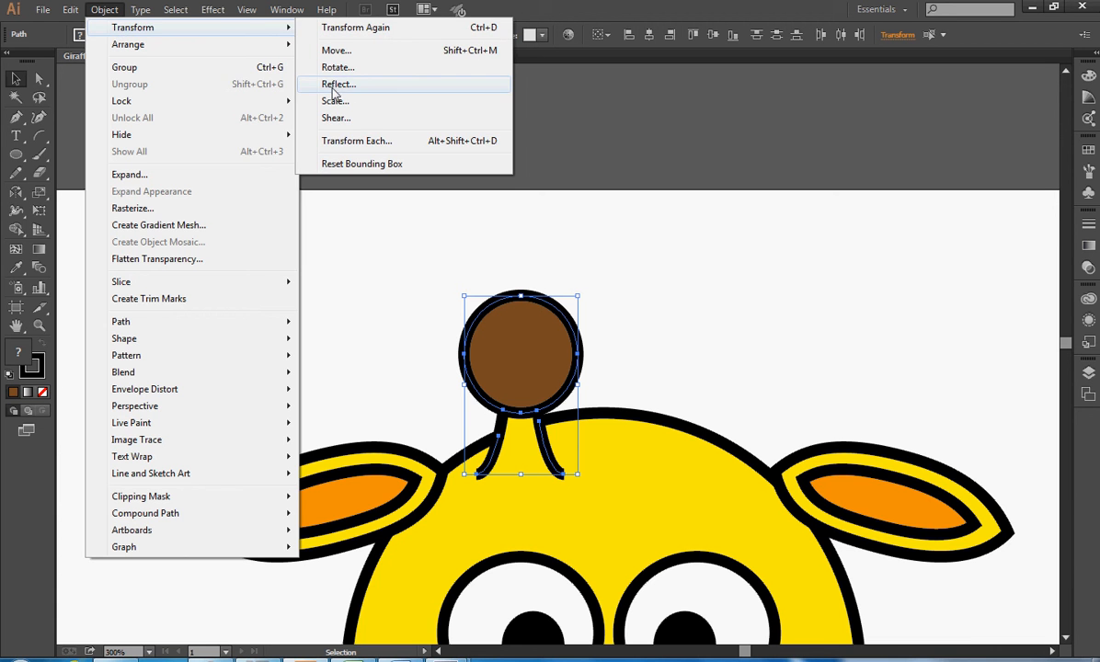
click(338, 85)
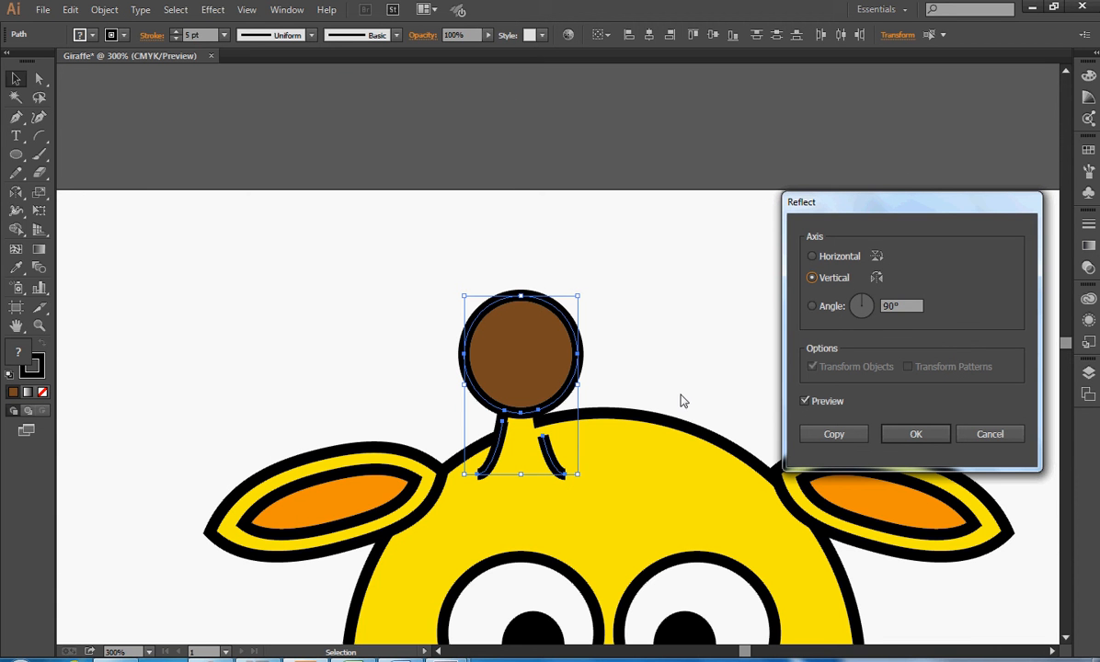
mouse_move(479, 459)
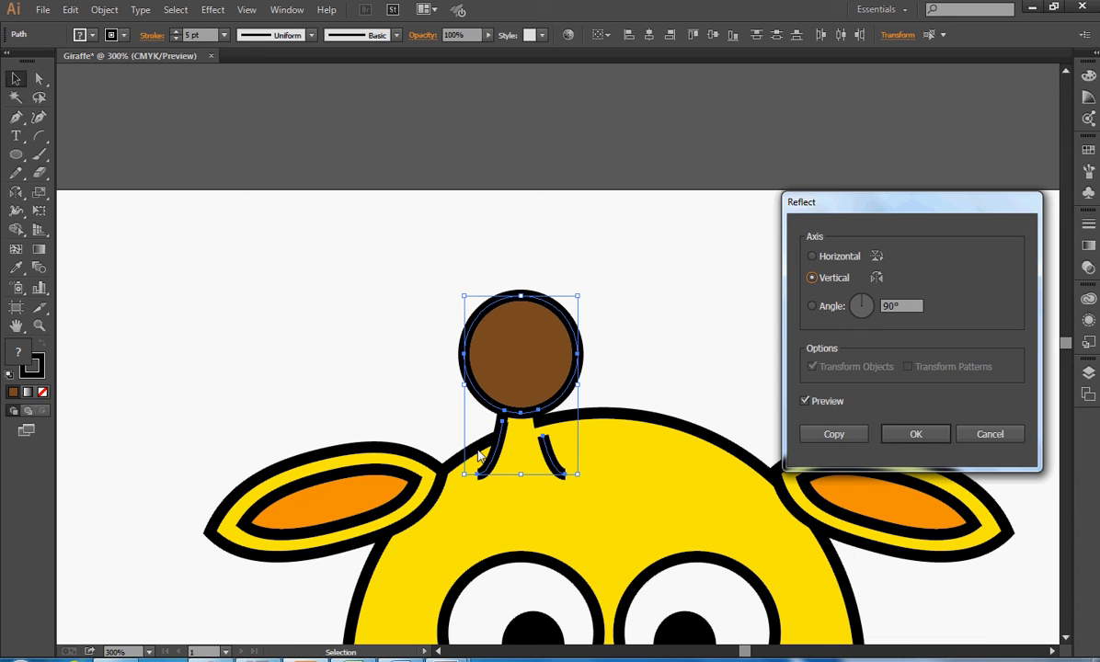
mouse_move(521, 427)
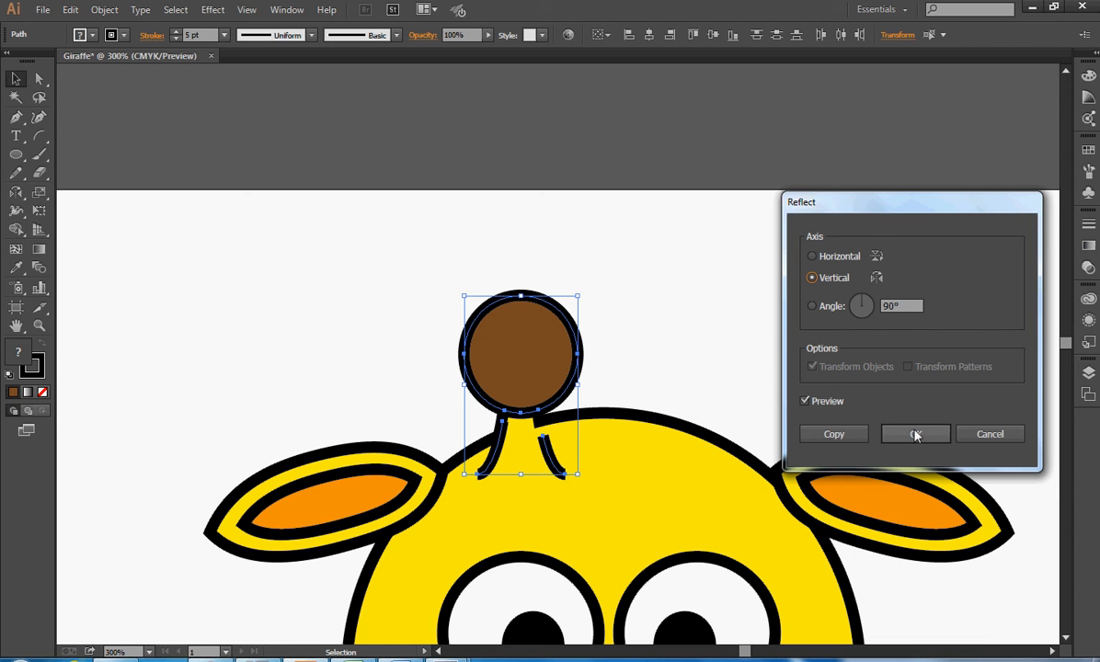
click(915, 435)
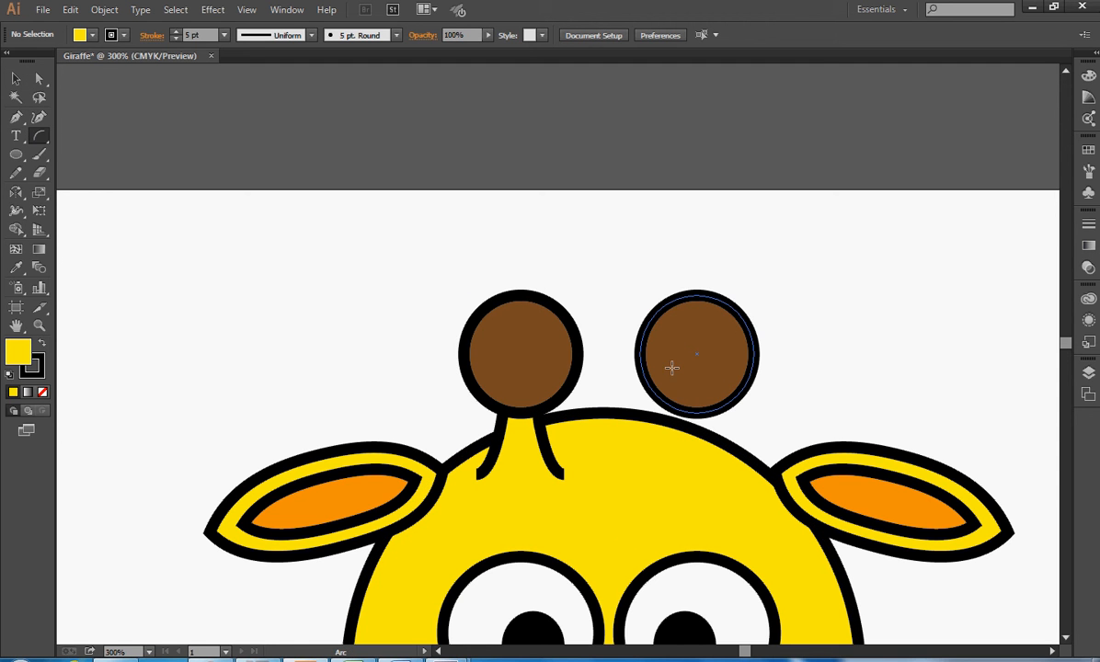
Step: Draw two stem lines running down from the right horn circle
drag(695, 354, 648, 474)
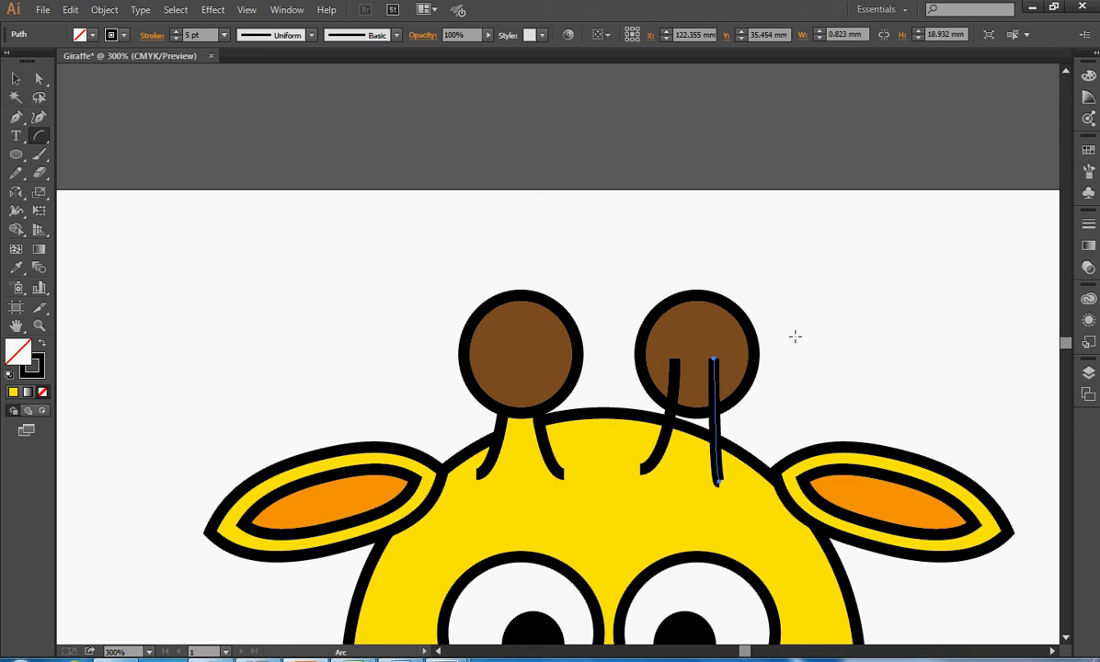
click(70, 9)
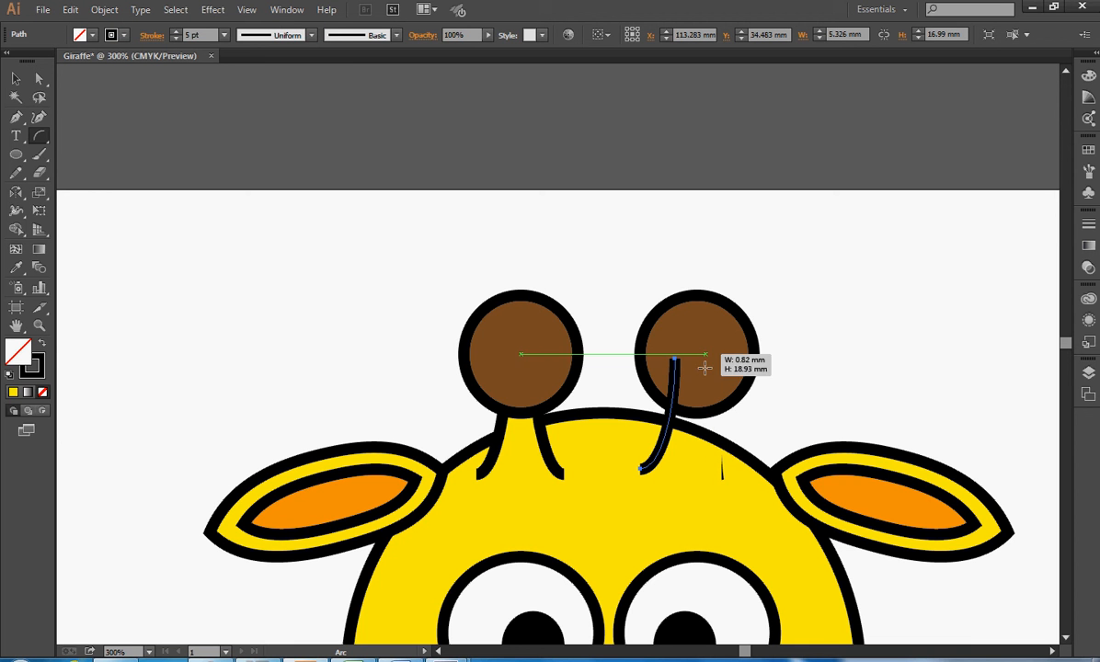
drag(703, 368, 727, 482)
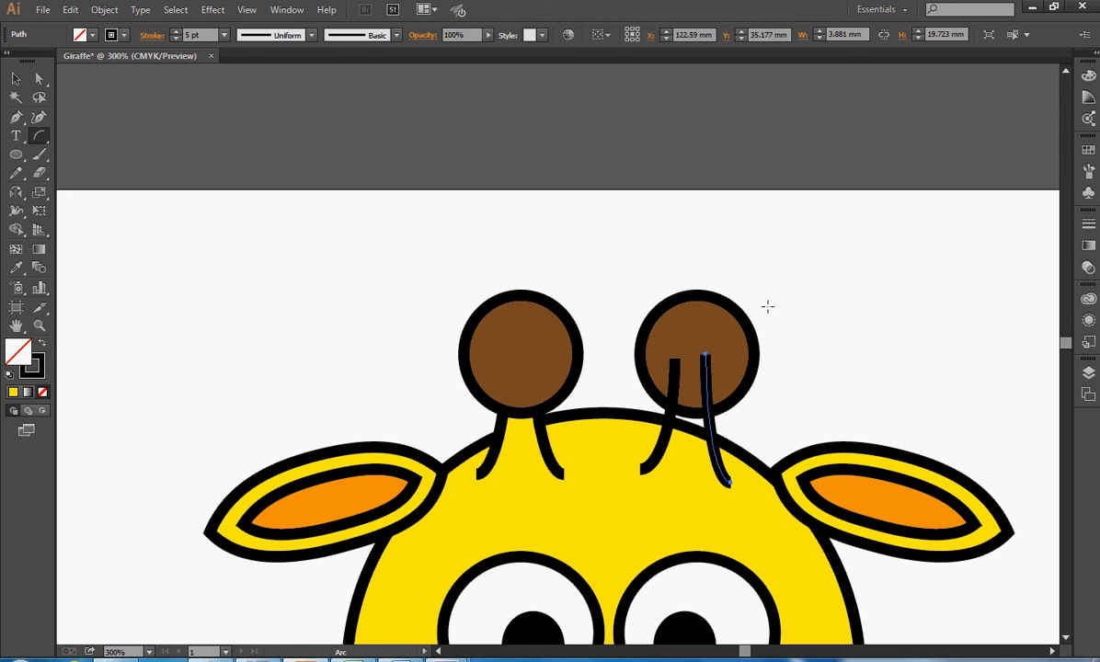
Step: Select one of the right horn's stem lines and nudge it into place
click(15, 78)
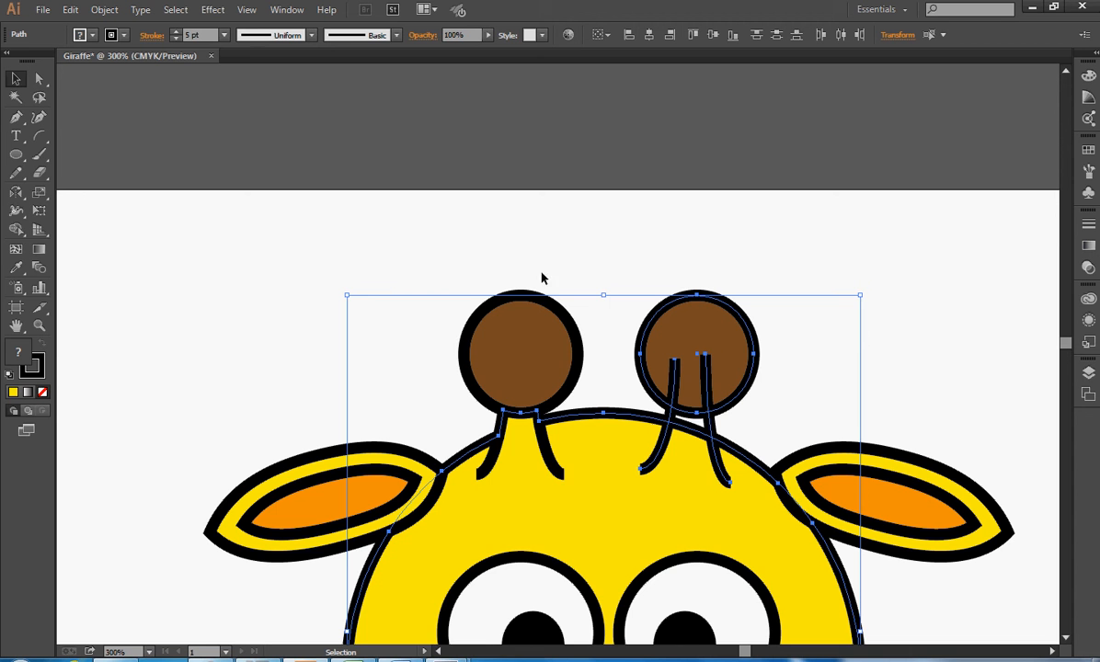
click(16, 230)
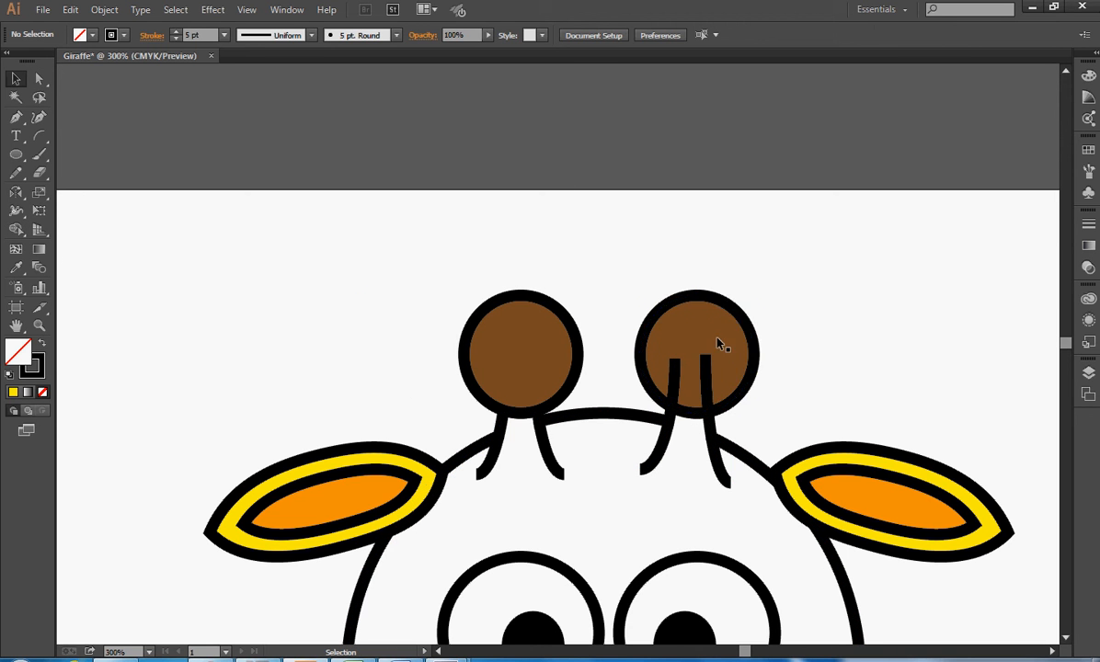
click(674, 368)
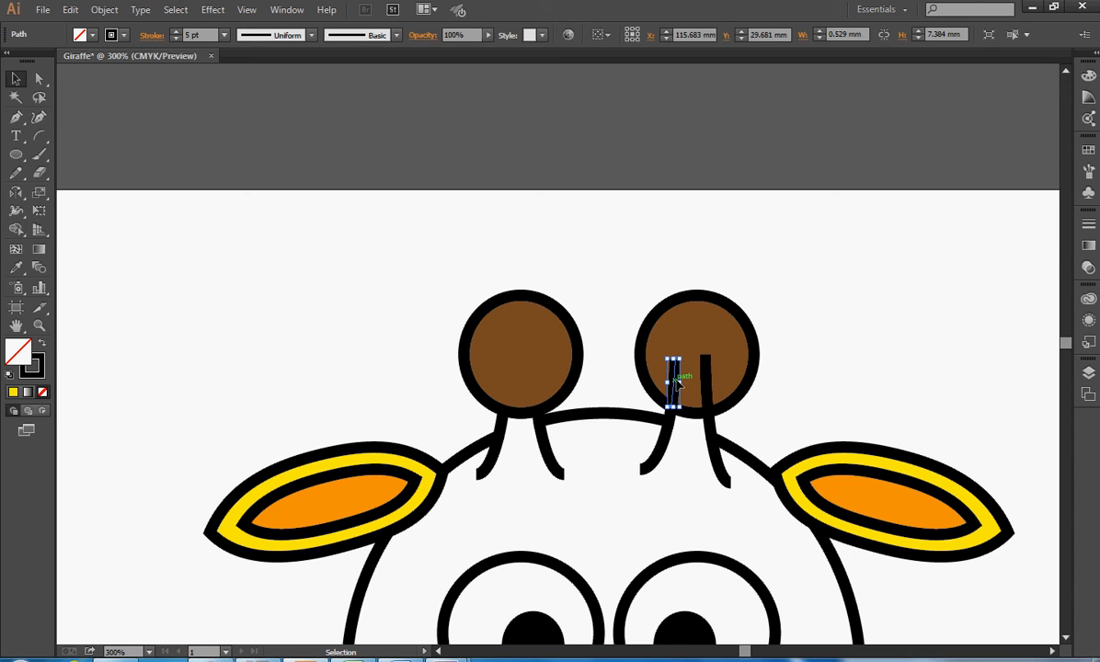
drag(677, 378, 706, 381)
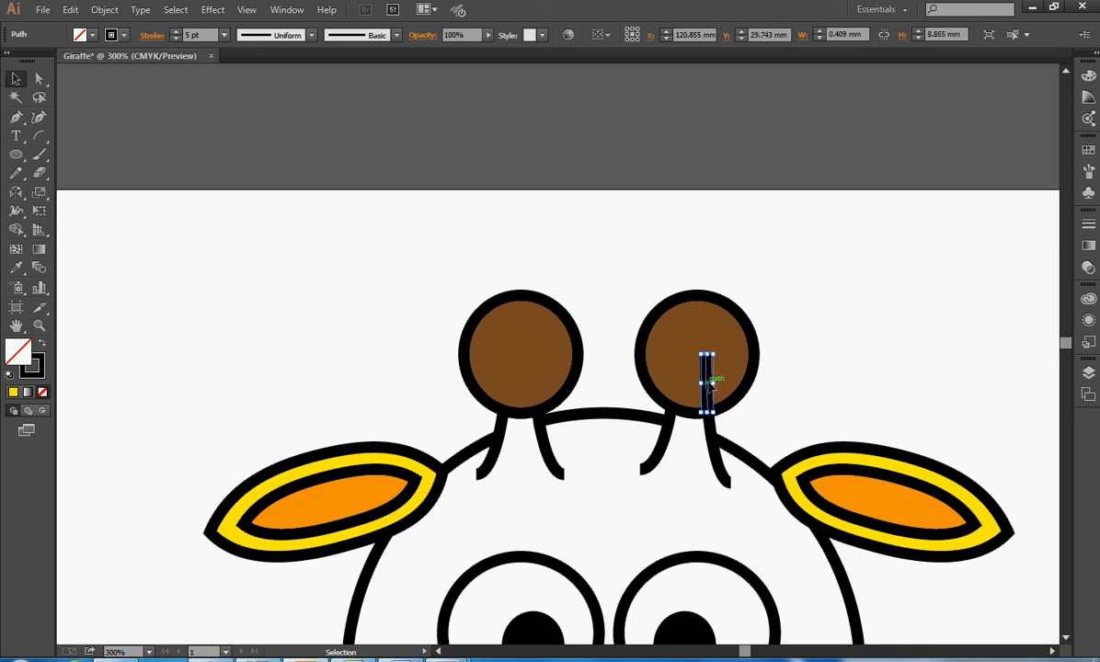